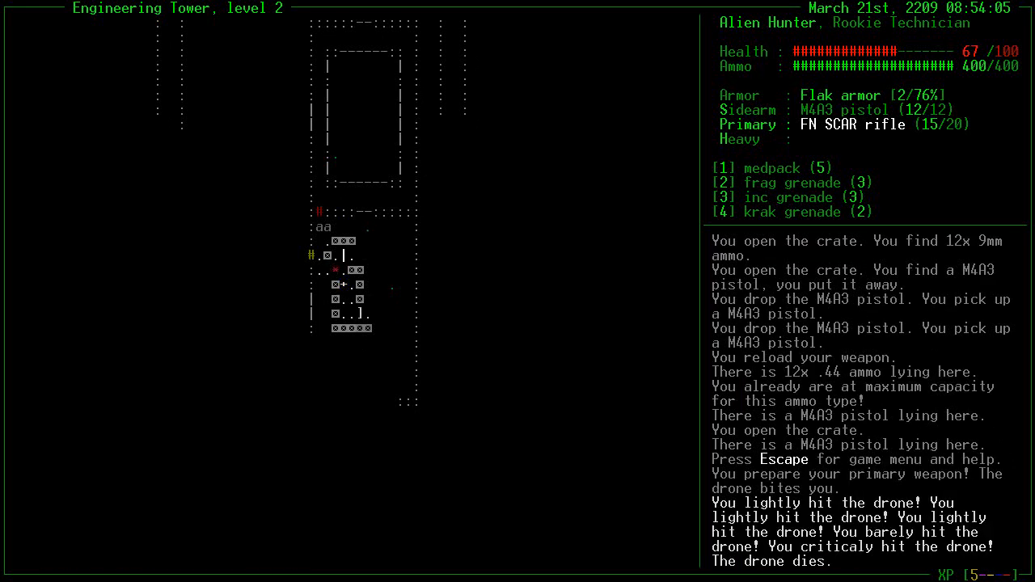
# Loot the level 2 crates, restore flak armor to 100% and reload the FN SCAR rifle
pyautogui.press('r')
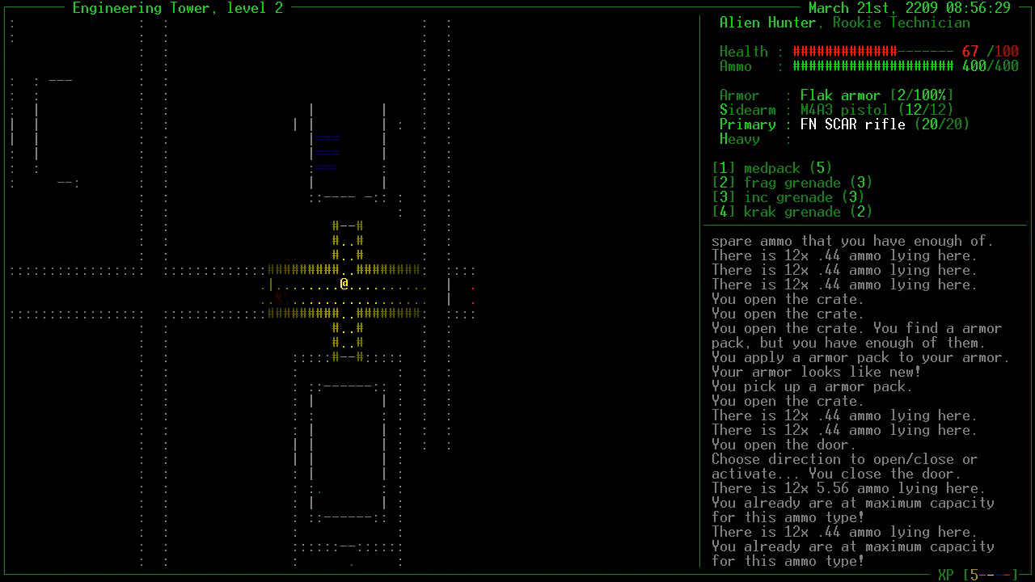
# Shoot down the juveniles and the warrior with the rifle, then reload it
pyautogui.press('up')
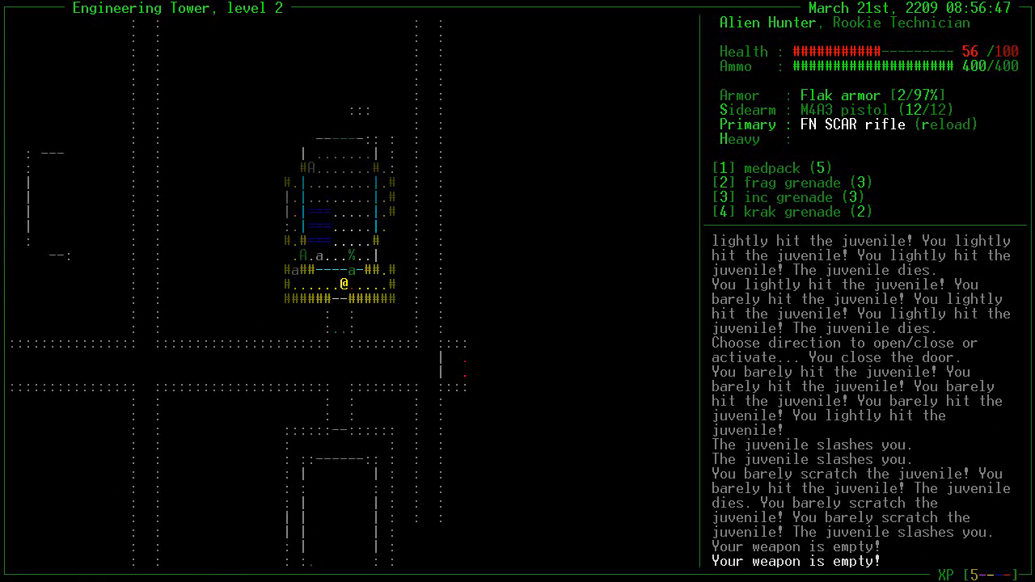
pyautogui.press('r')
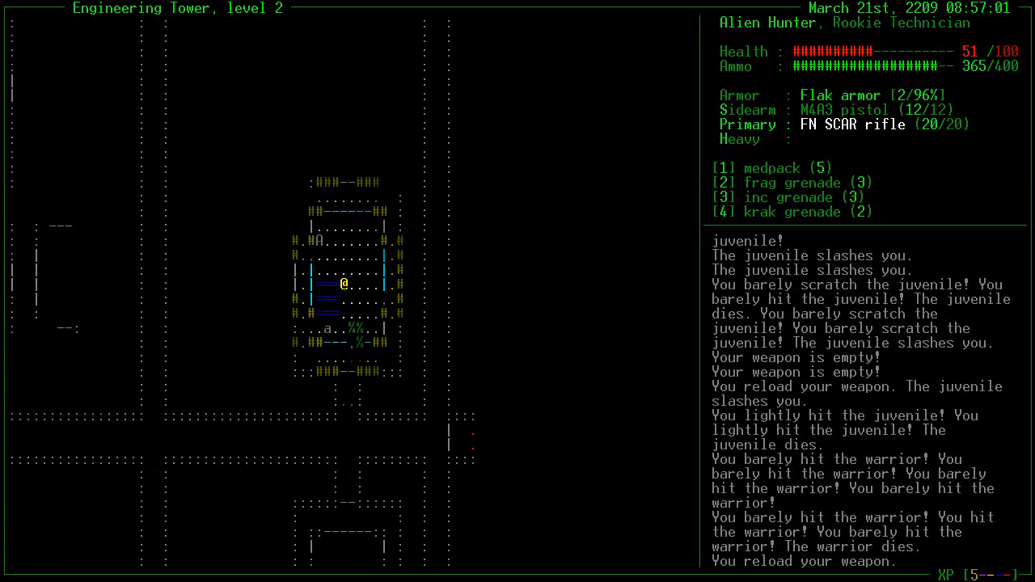
# Heal to 91 with a medpack and review the skill advancement list with 1210 unspent experience
pyautogui.press('1')
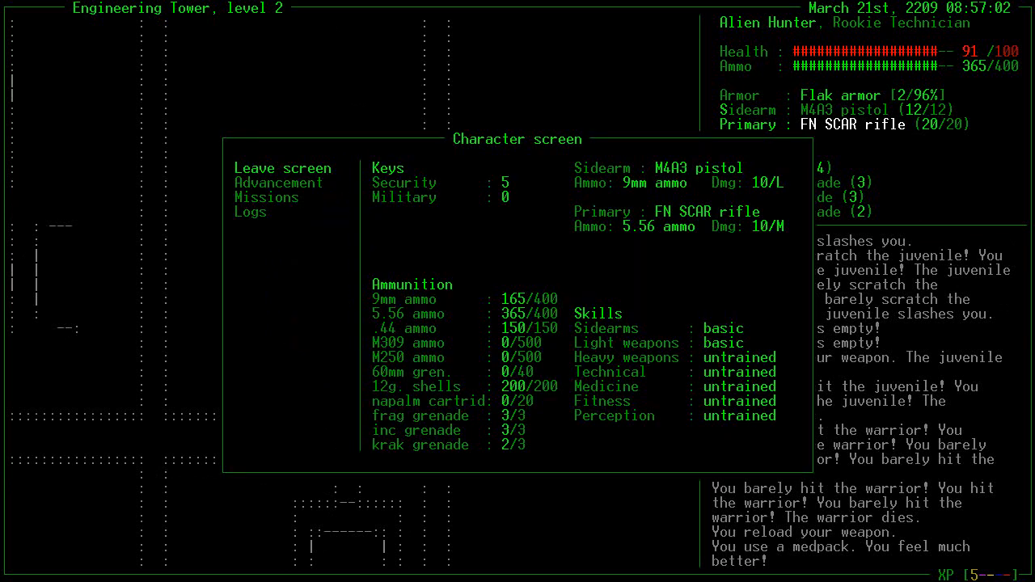
pyautogui.click(278, 181)
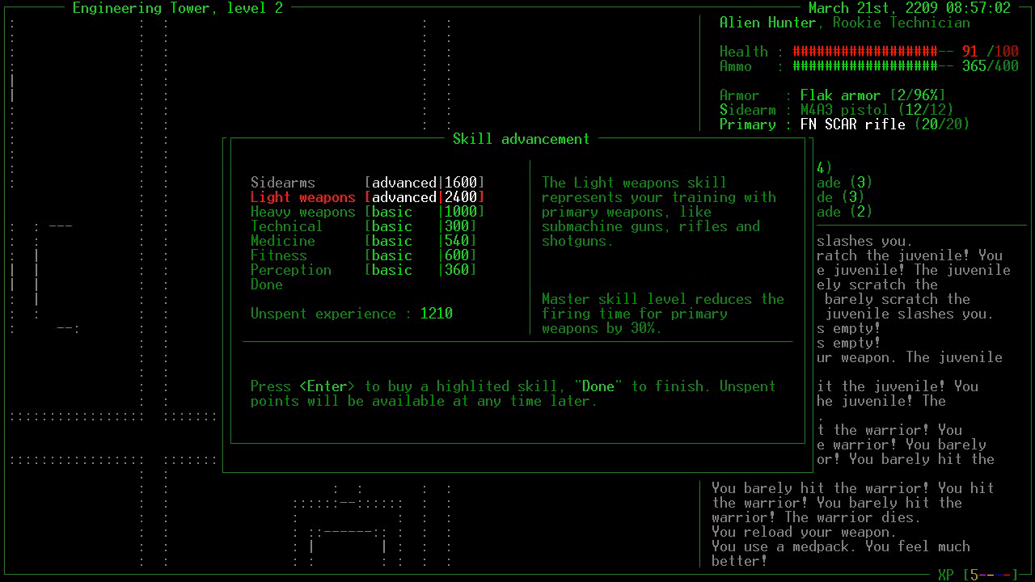
pyautogui.press('down')
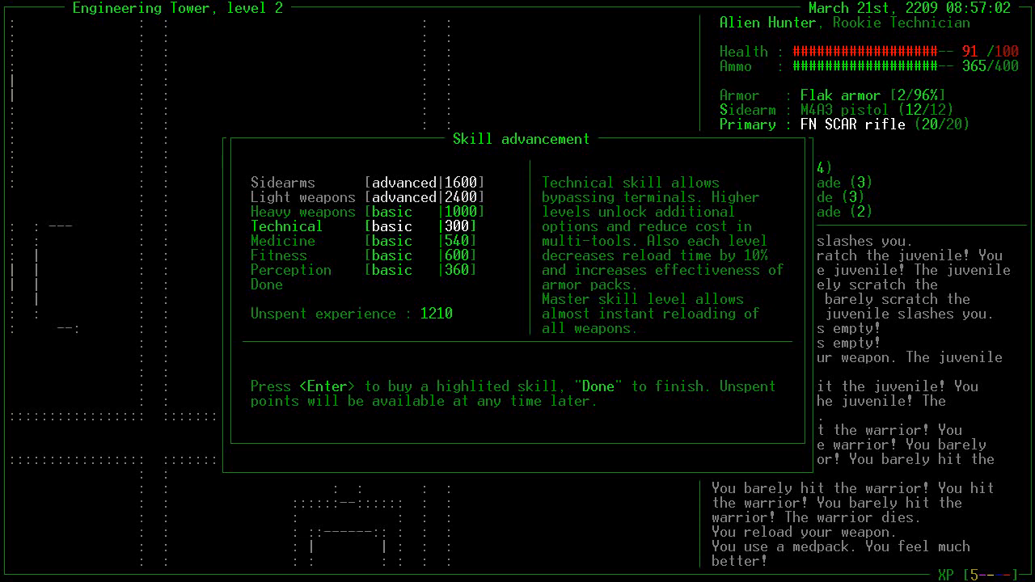
pyautogui.moveTo(598, 226)
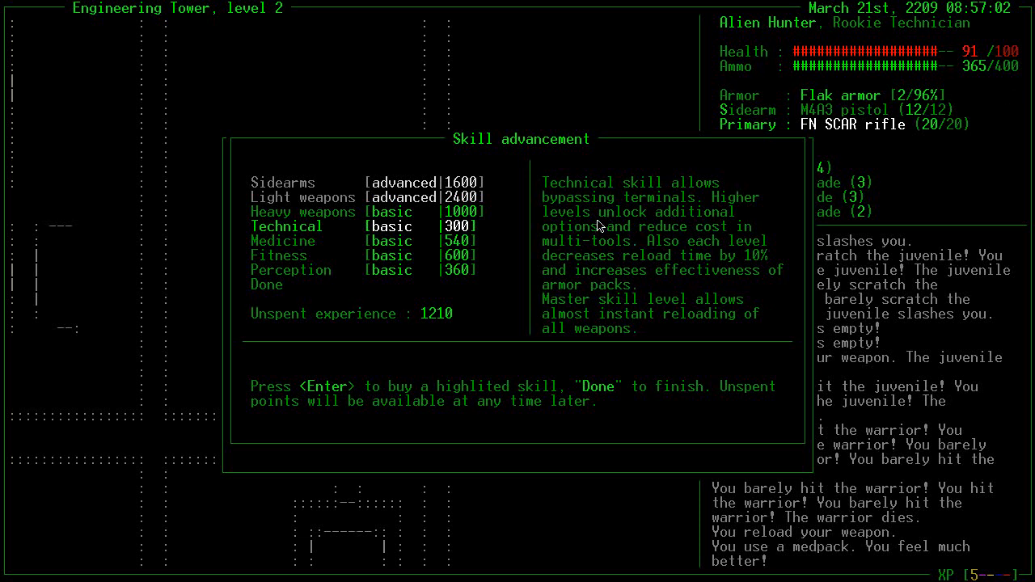
pyautogui.press('Escape')
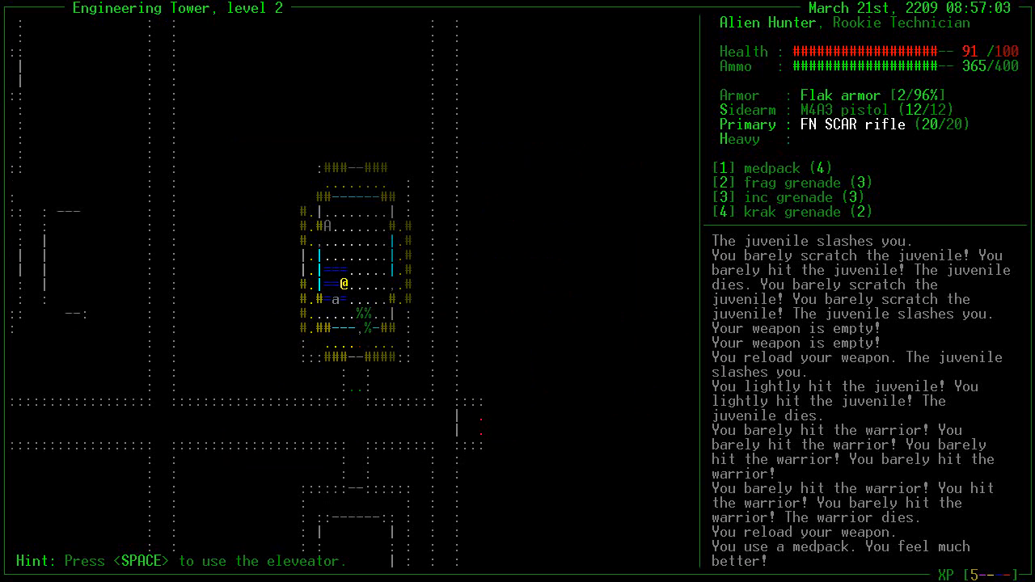
# Ride the elevator to Engineering Tower level 3 and kill the workers there
pyautogui.press('space')
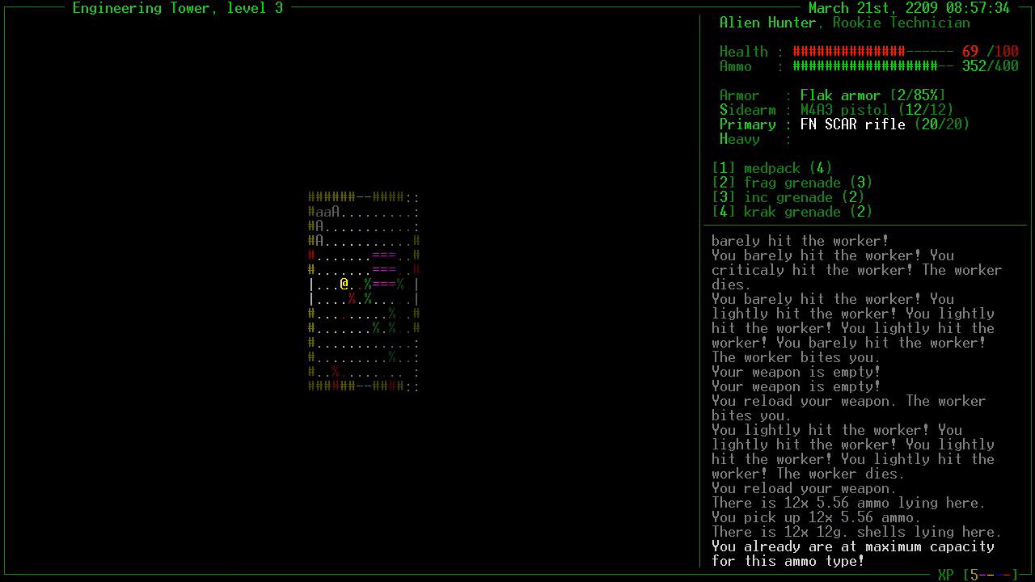
pyautogui.press('l')
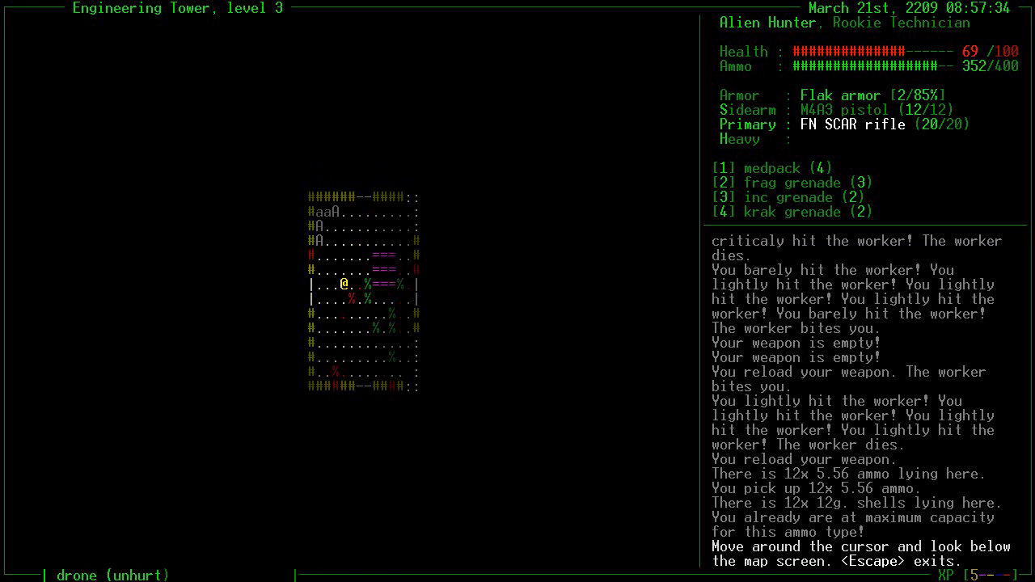
pyautogui.press('Escape')
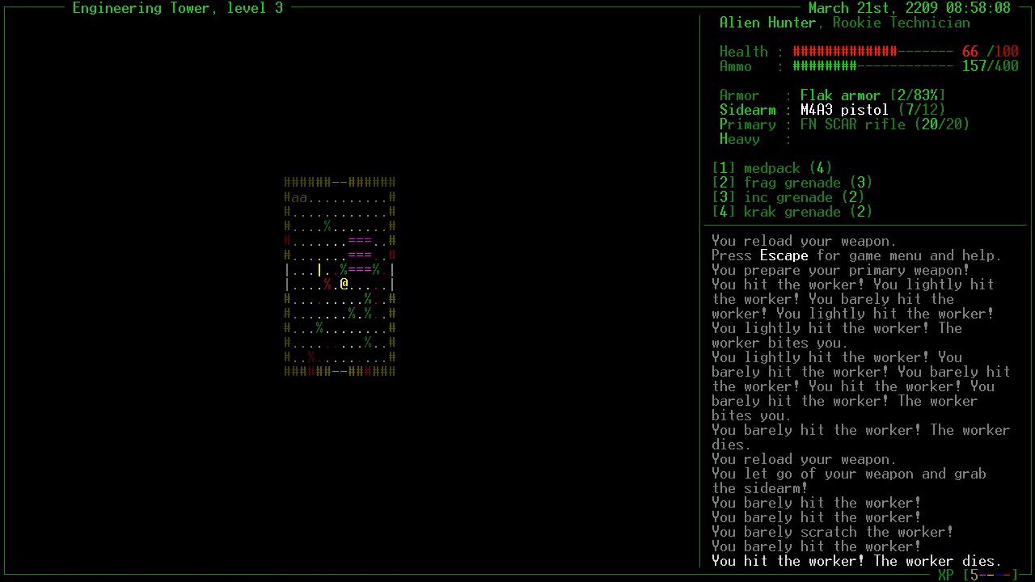
# Loot level 3 crates for ammo, a medpack and a radiation suit, and kill the hunter alien
pyautogui.press('escape')
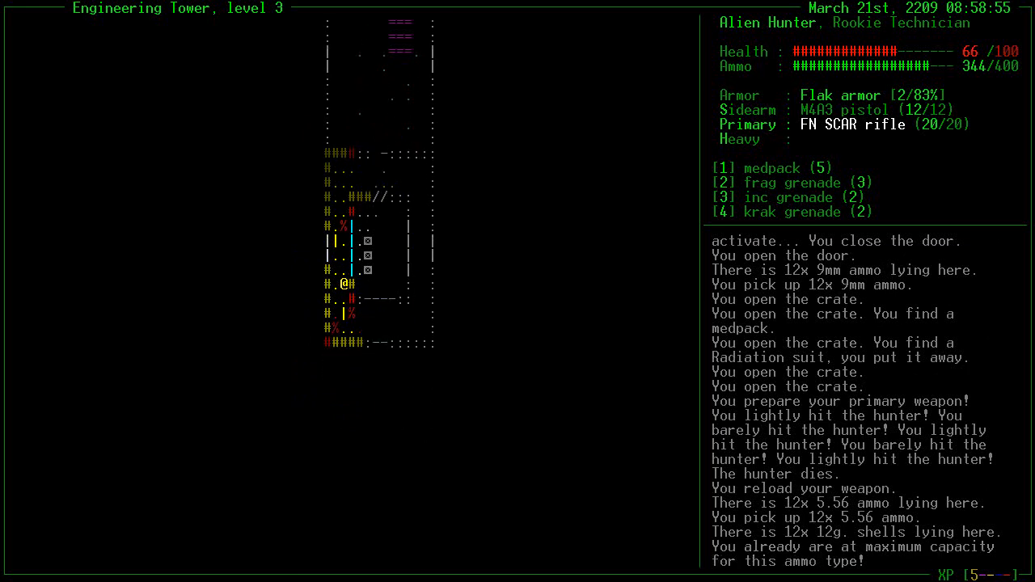
pyautogui.press('down')
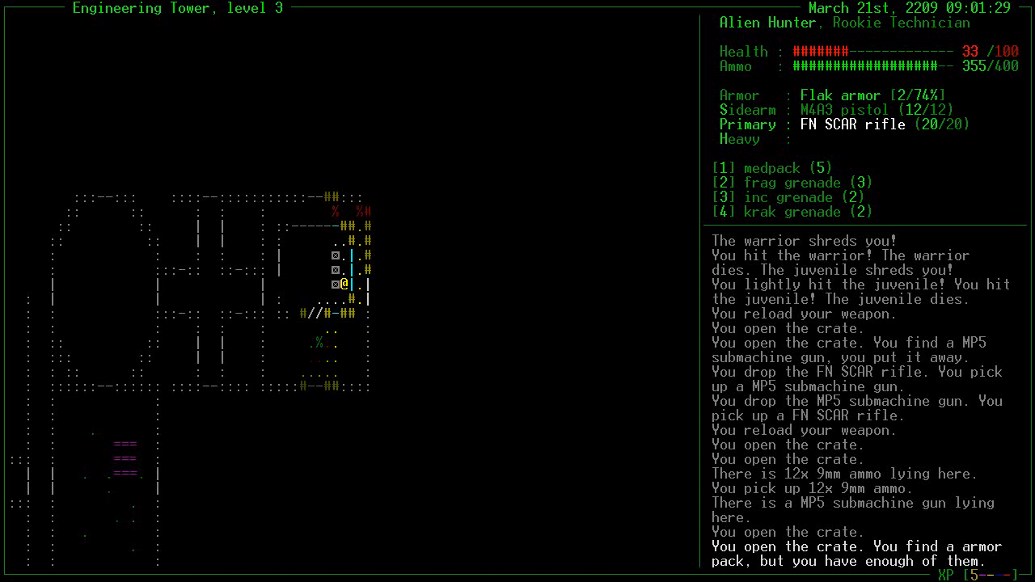
# Loot the nearby crates for a security key and a spare FN SCAR rifle
pyautogui.press('1')
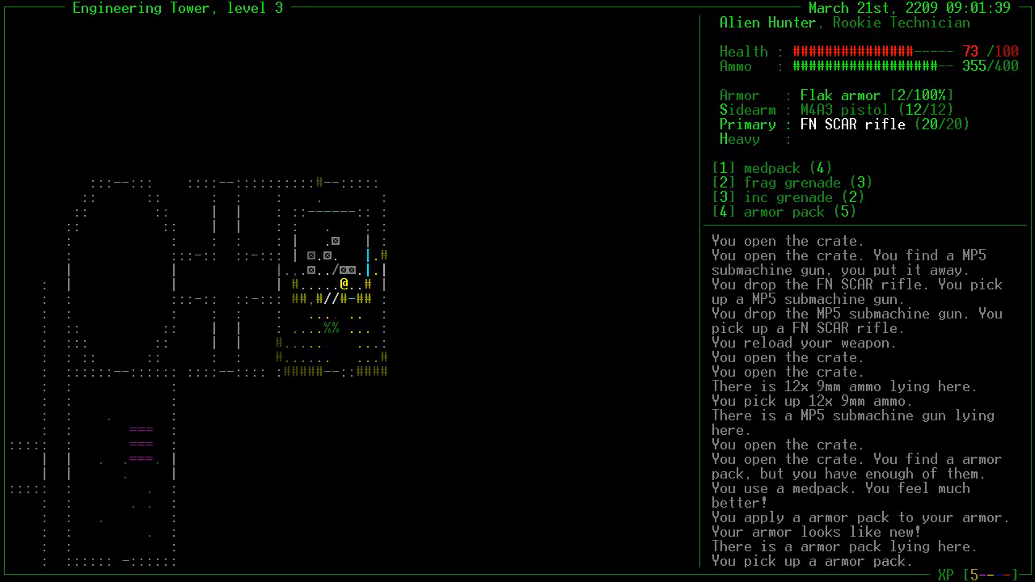
pyautogui.press('up')
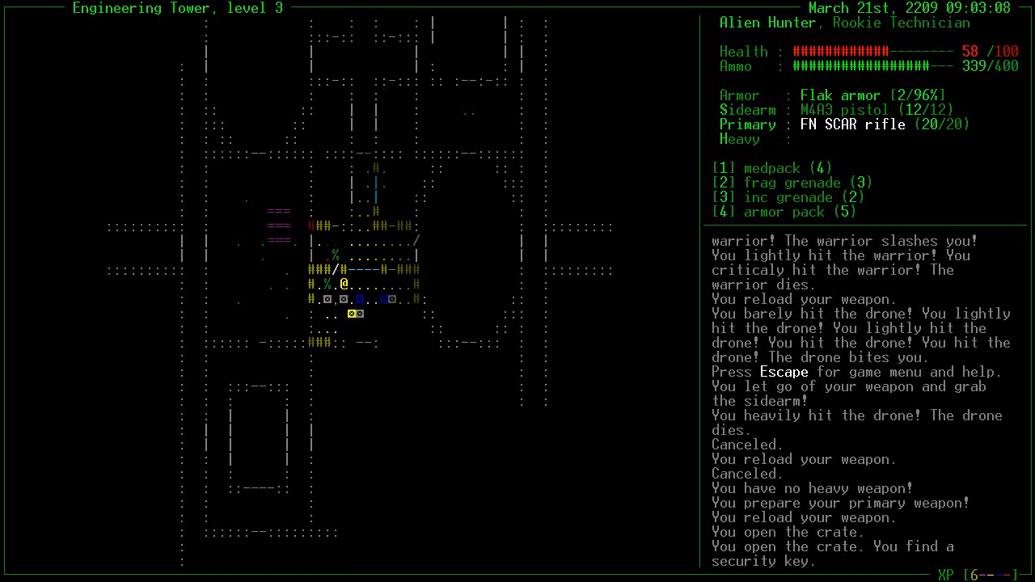
# Visit the game menu and skill advancement screen, then return to the map
pyautogui.press('Escape')
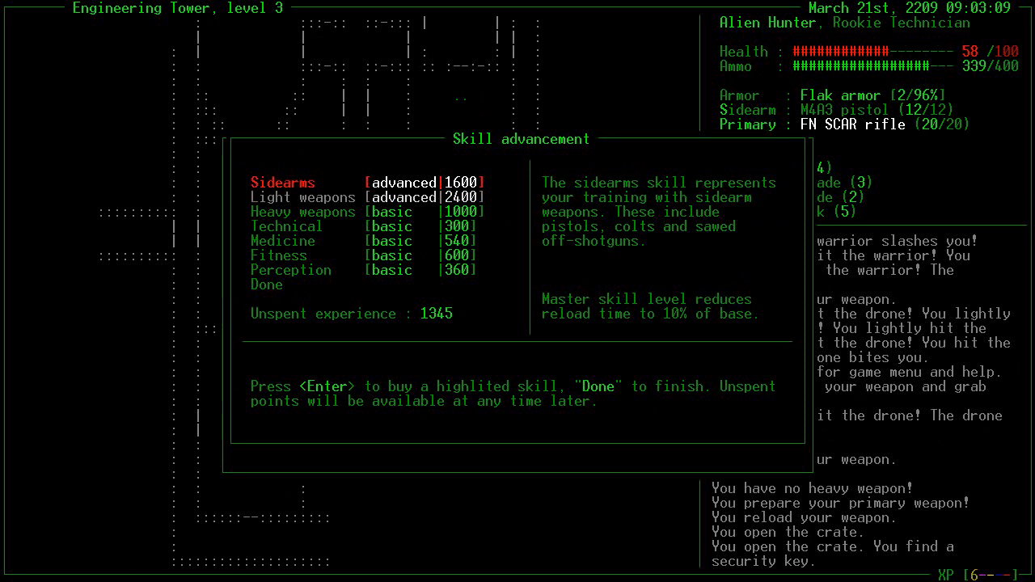
pyautogui.press('Escape')
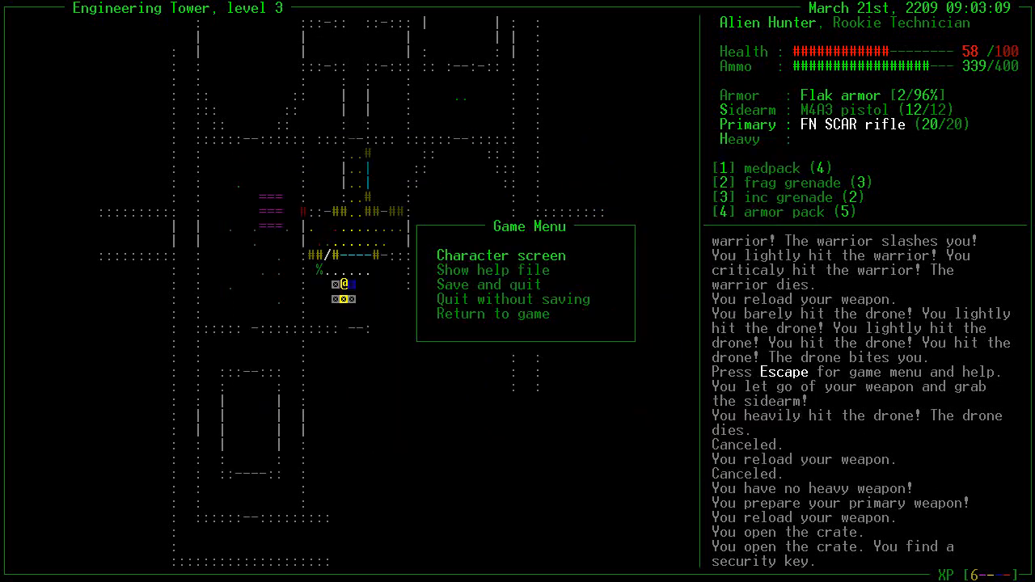
pyautogui.press('Escape')
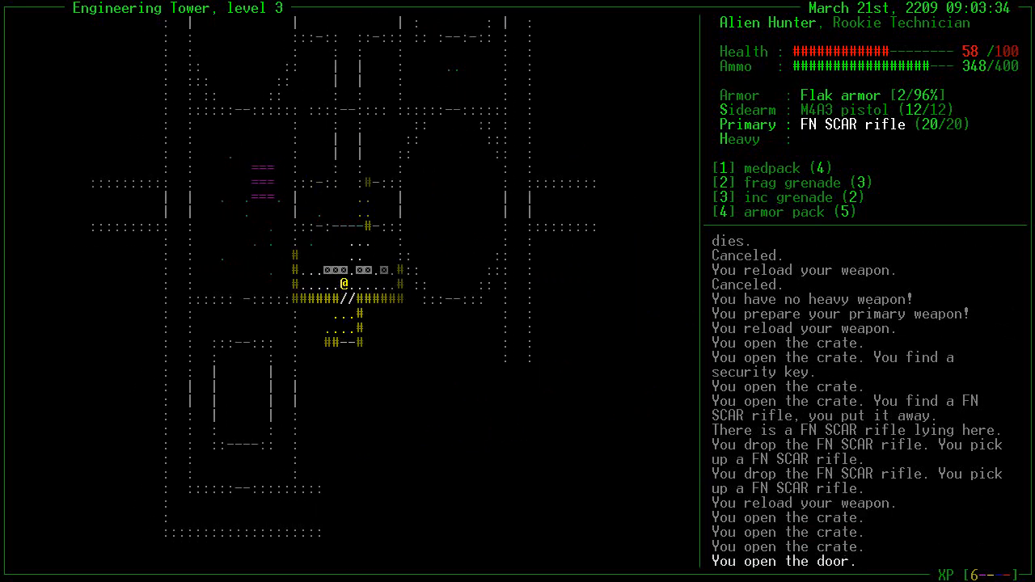
# Shoot the juveniles, worker and warrior, using a medpack, with health ending at 38
pyautogui.press('up')
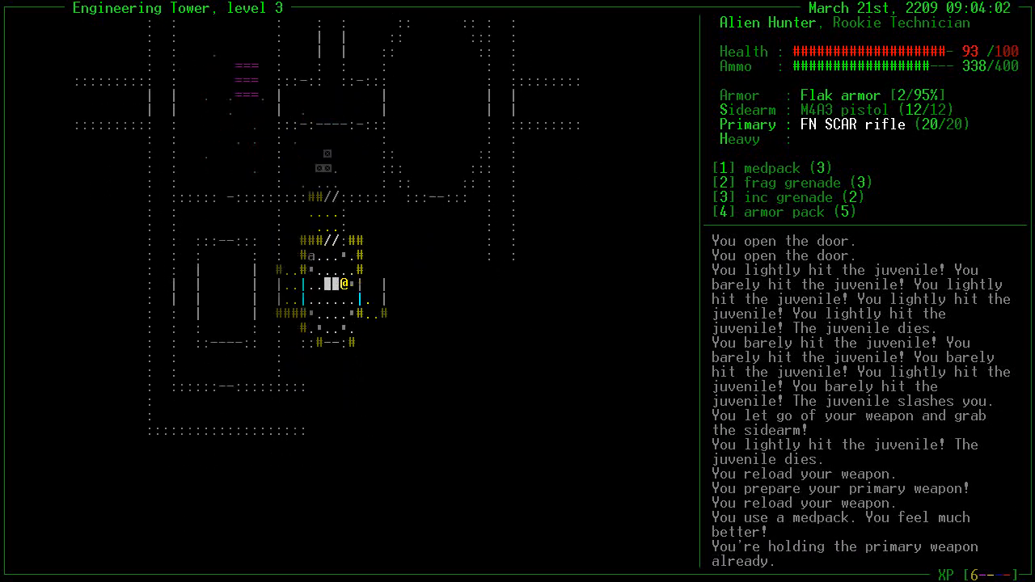
pyautogui.press('o')
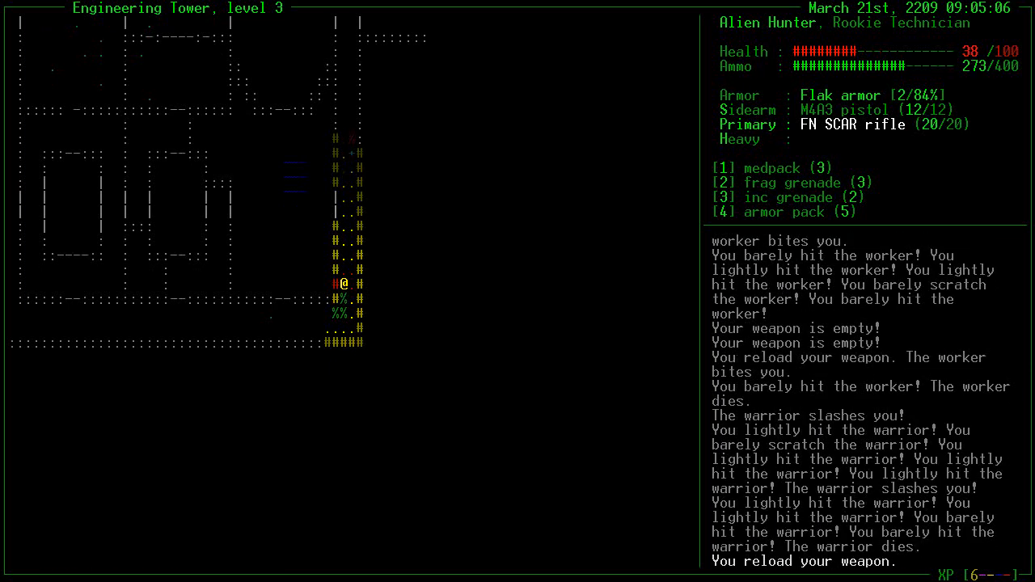
# Cross into Security Tower level 3 and loot crates for 5.56 ammo and an incendiary grenade
pyautogui.press('1')
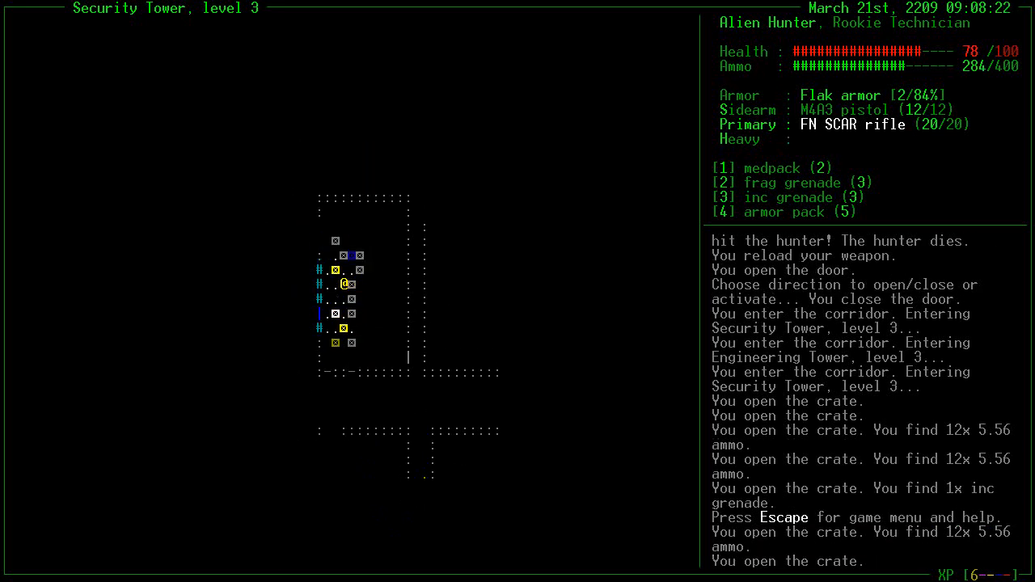
# Empty more crates (gyro-stabilizer, krak grenade, ammo) and kill the attacking warriors
pyautogui.press('Up')
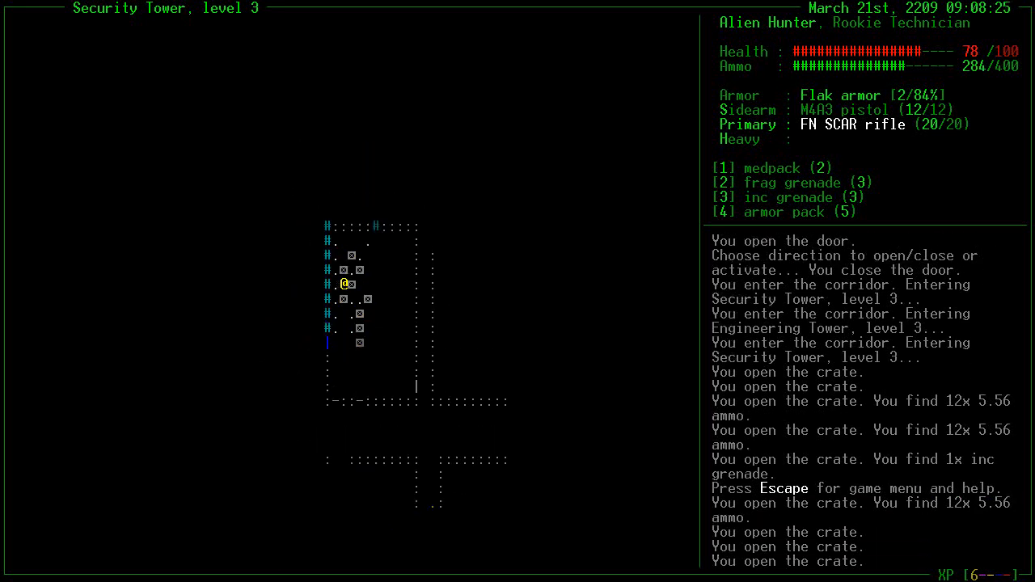
pyautogui.press('up')
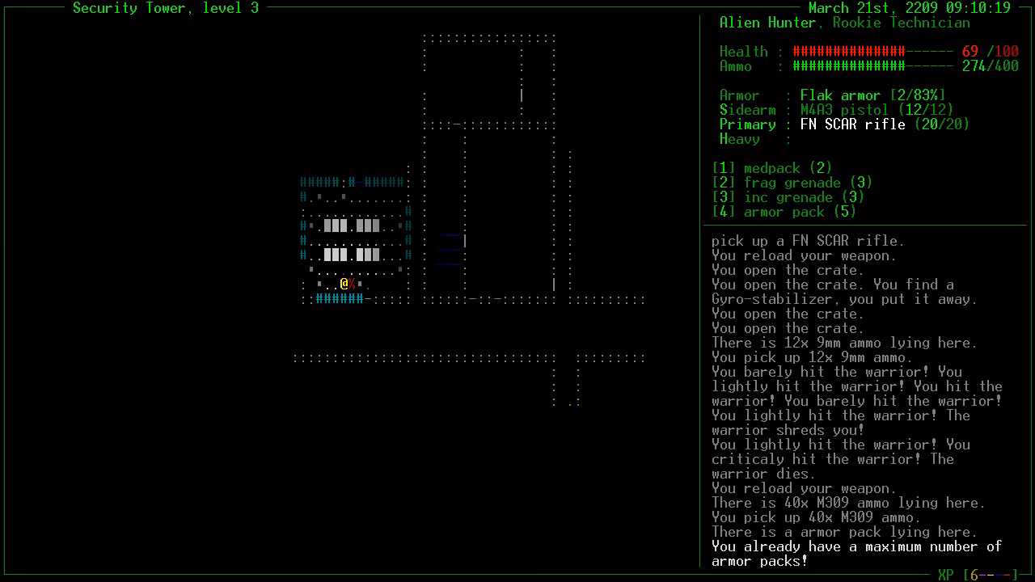
pyautogui.press('down')
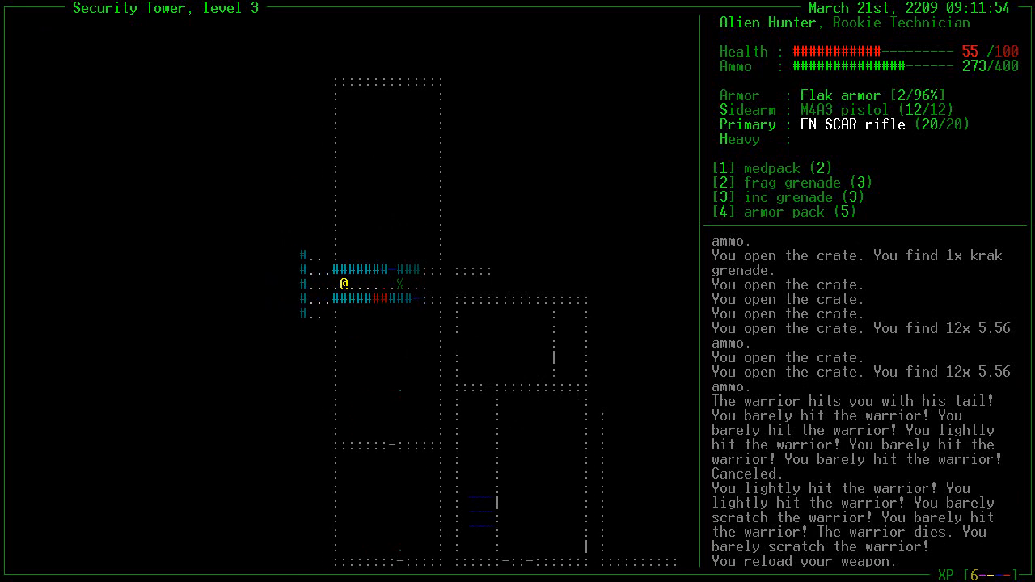
# Kill the hunter alien, use a medpack and find an MP5 submachine gun in a crate
pyautogui.press('up')
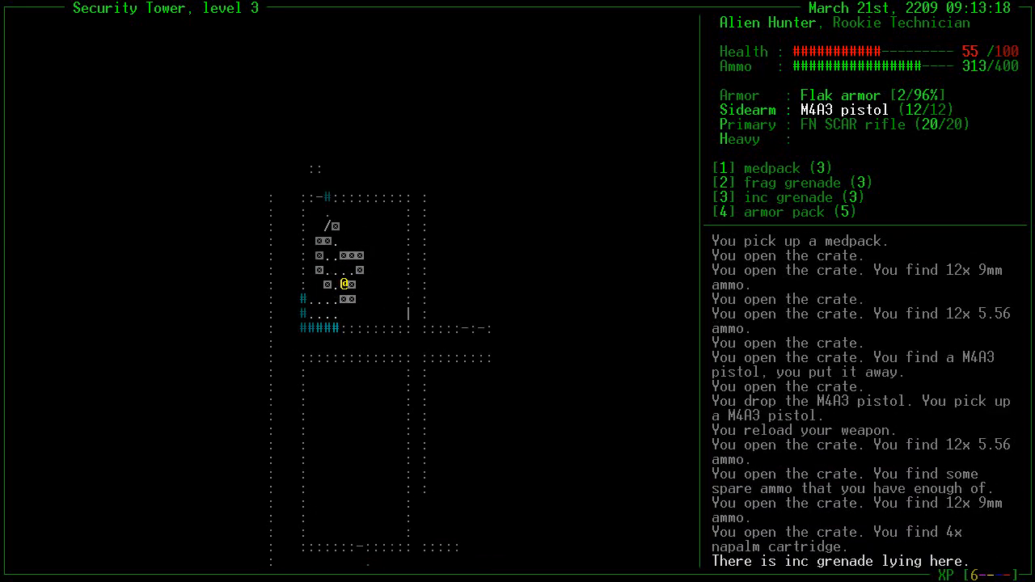
pyautogui.press('down')
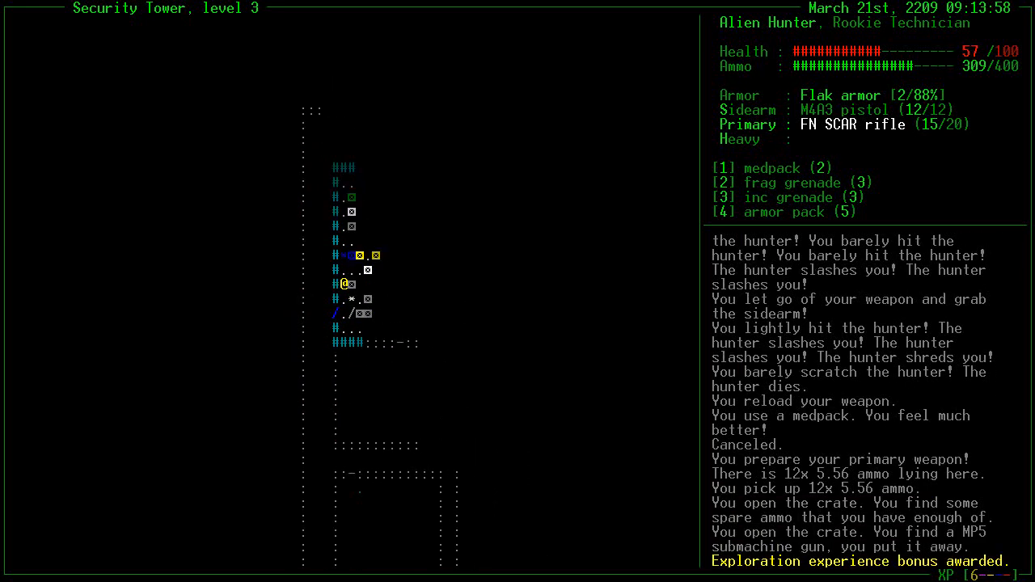
# Glance at the game menu, then kill the hunter and two juveniles and find the M12 Beretta SMG
pyautogui.press('Escape')
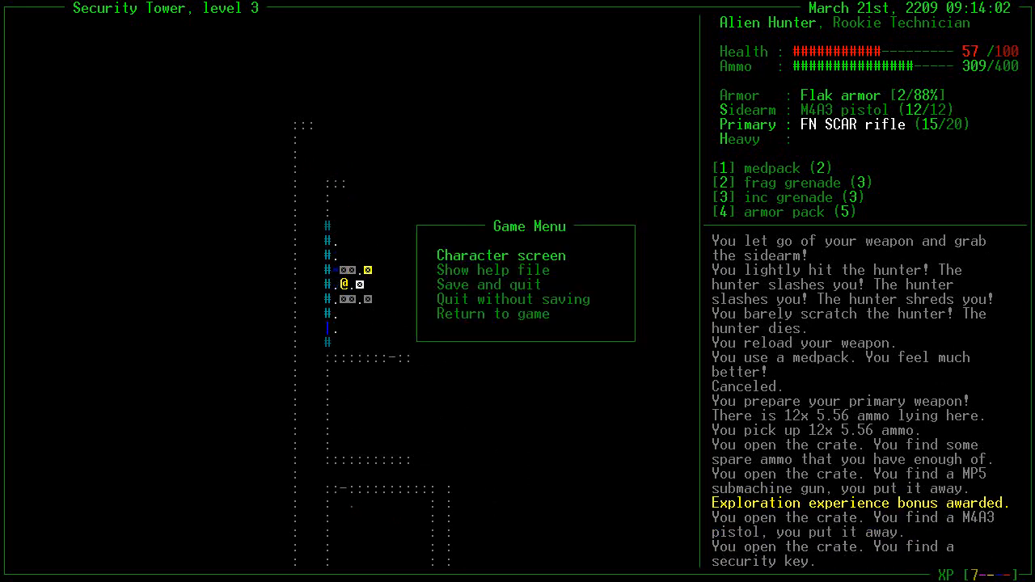
pyautogui.click(502, 255)
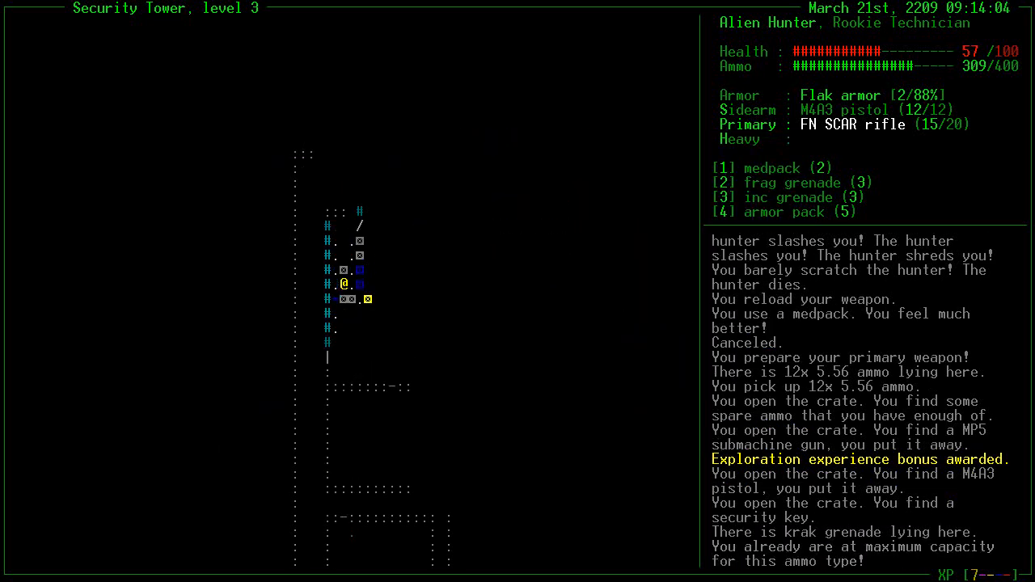
pyautogui.press('up')
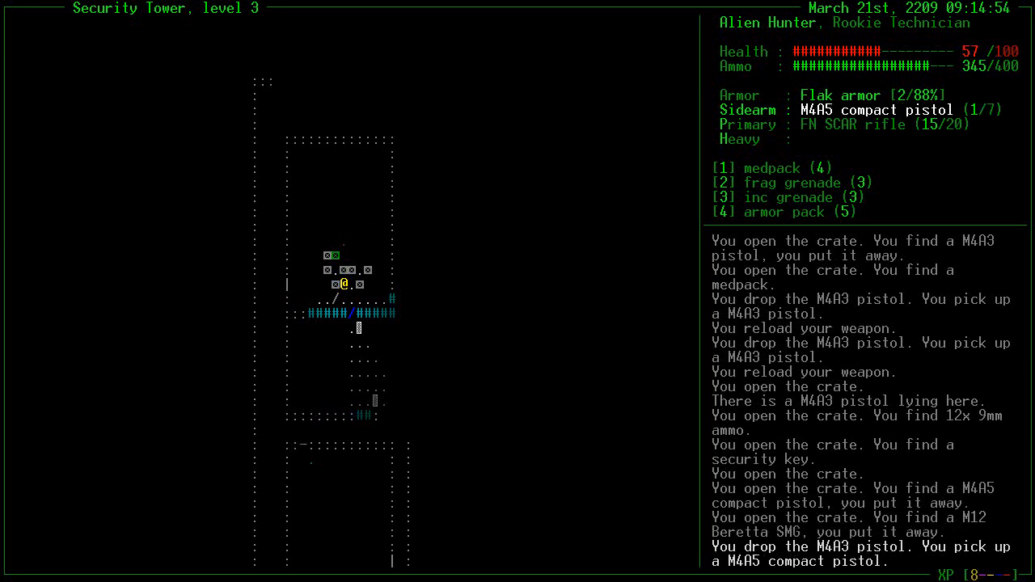
pyautogui.press('Escape')
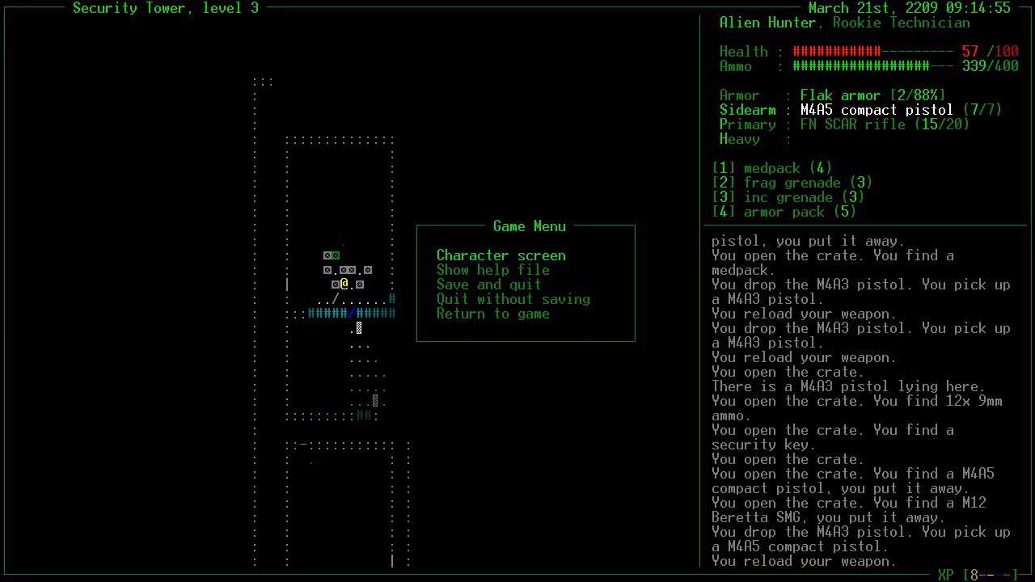
pyautogui.click(502, 256)
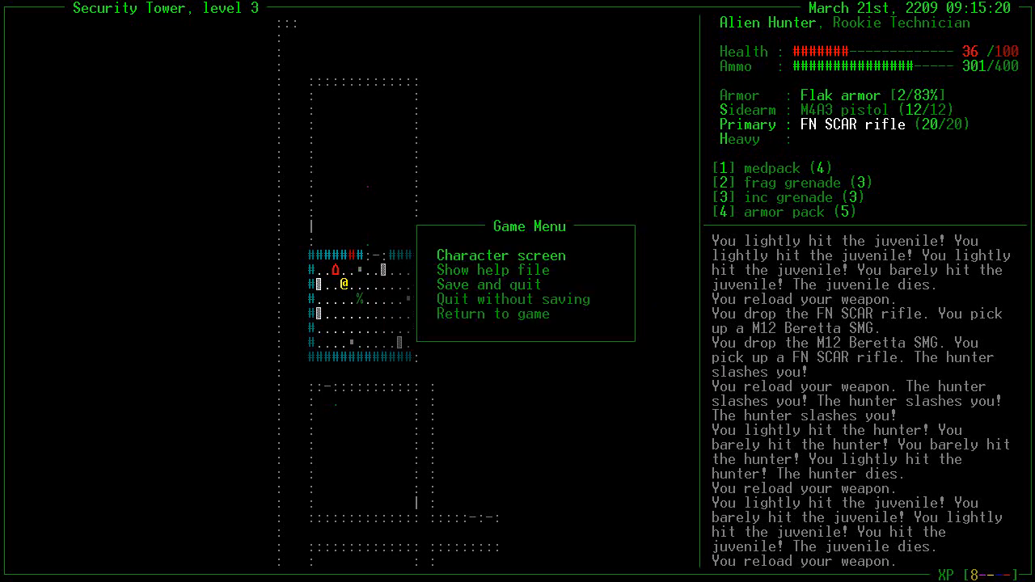
# Kill the scavenger, hunter and warrior, heal to 76, loot 5.56 and 9mm ammo, reach the terminal
pyautogui.click(502, 255)
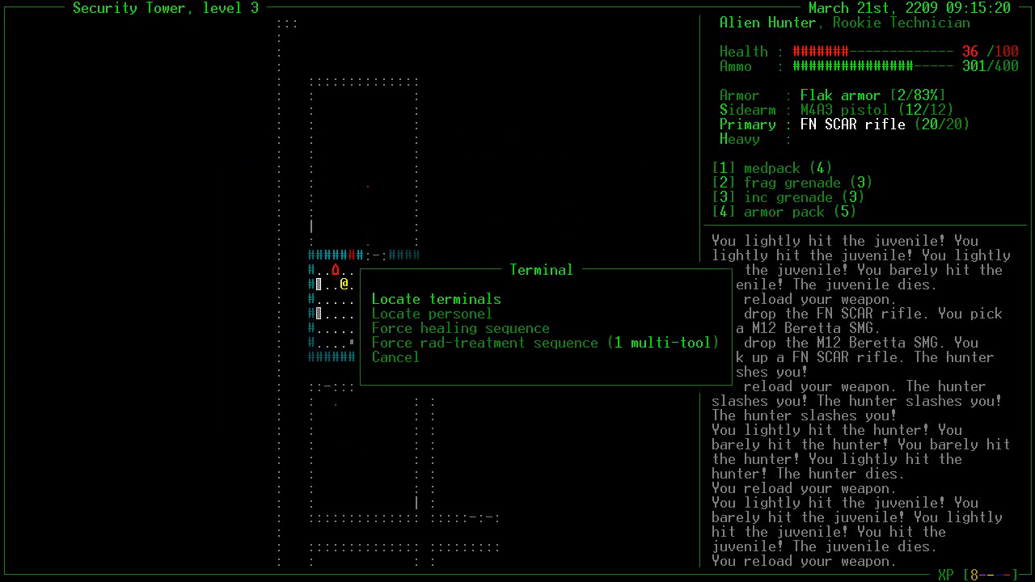
pyautogui.click(448, 326)
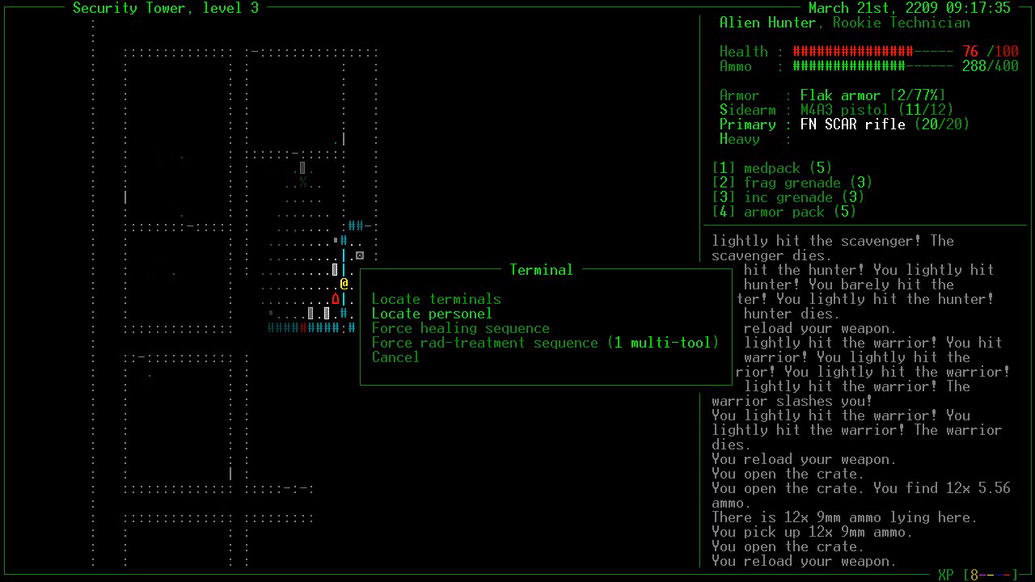
# Choose Locate personnel, then fight past warriors, scavengers and juveniles to the second terminal
pyautogui.click(432, 314)
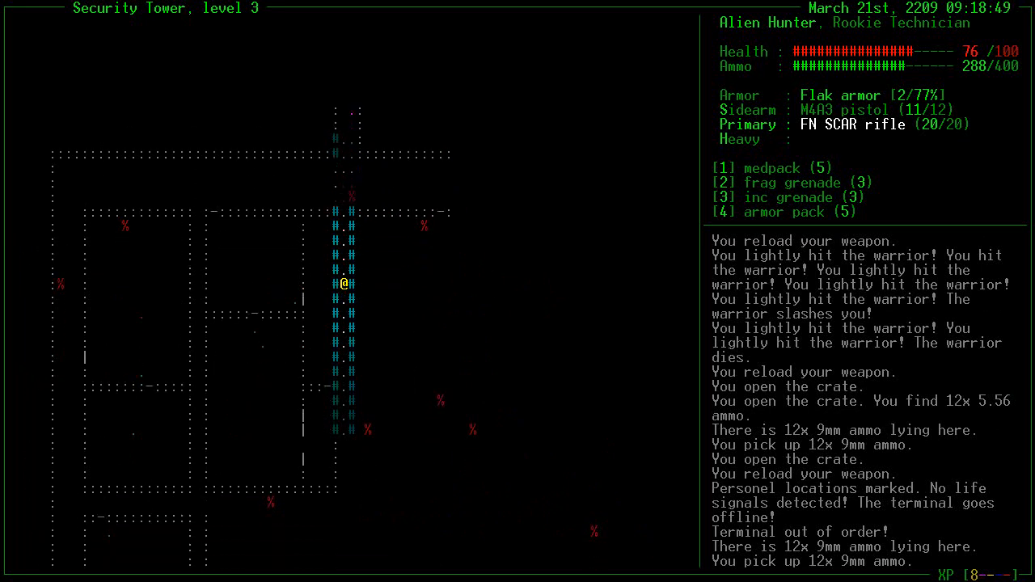
pyautogui.press('up')
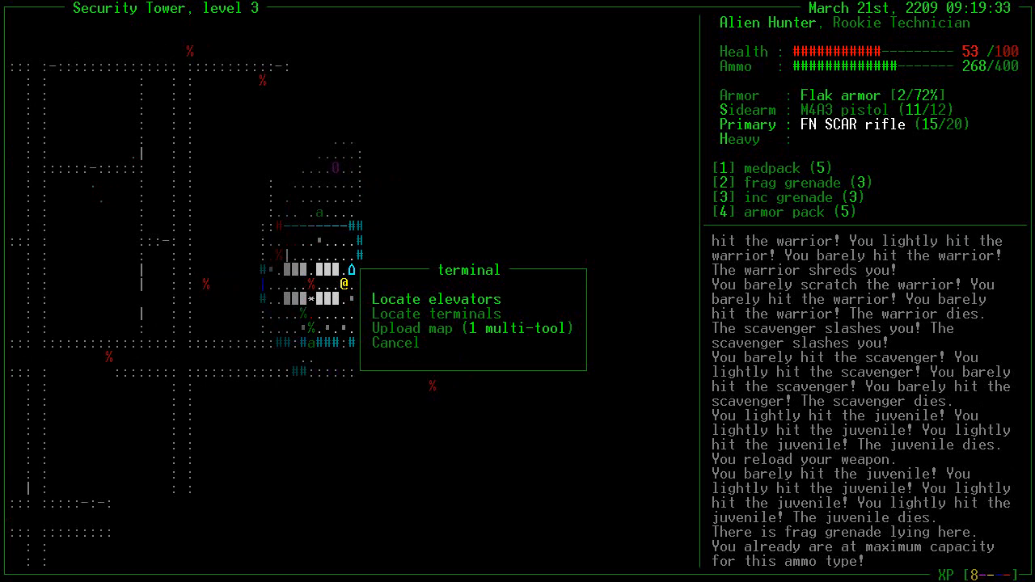
# Kill the warriors to rank up to Seasoned Technician, use a medpack and loot crates for a multi-tool
pyautogui.click(435, 297)
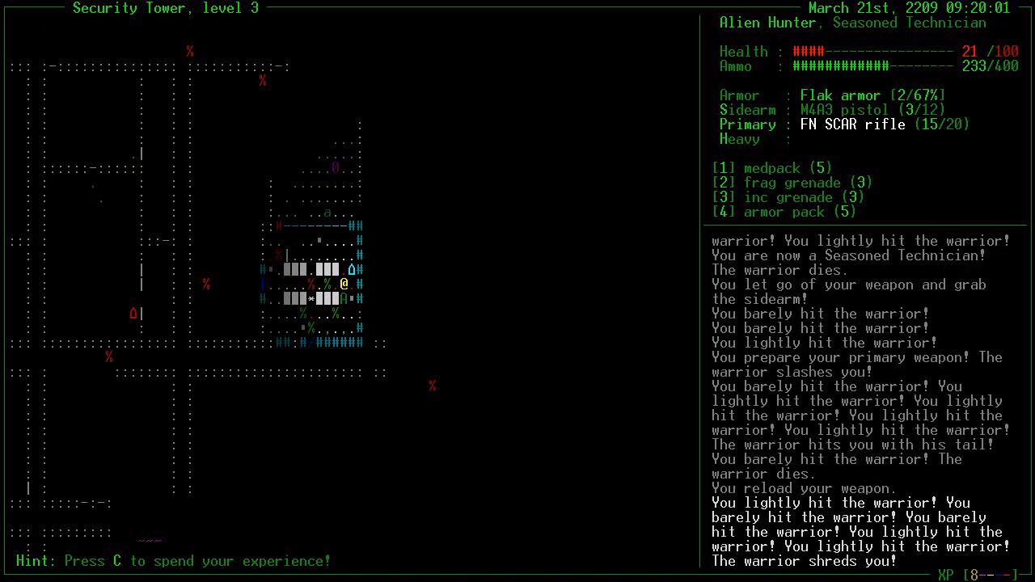
pyautogui.press('1')
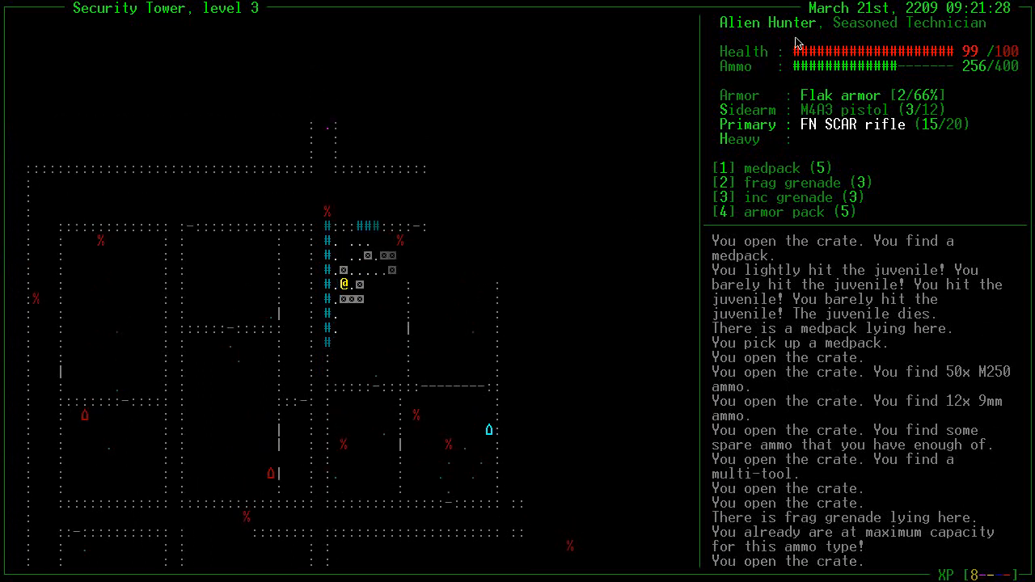
pyautogui.moveTo(397, 101)
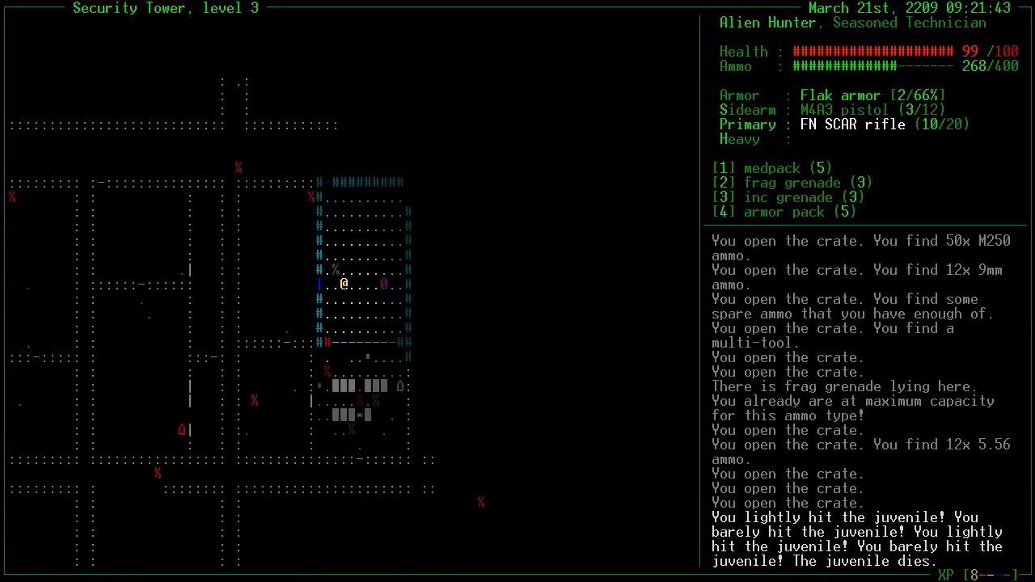
# Reload, swap to the sidearm in slot 4, kill the drone and juvenile and open the adjacent crate
pyautogui.press('r')
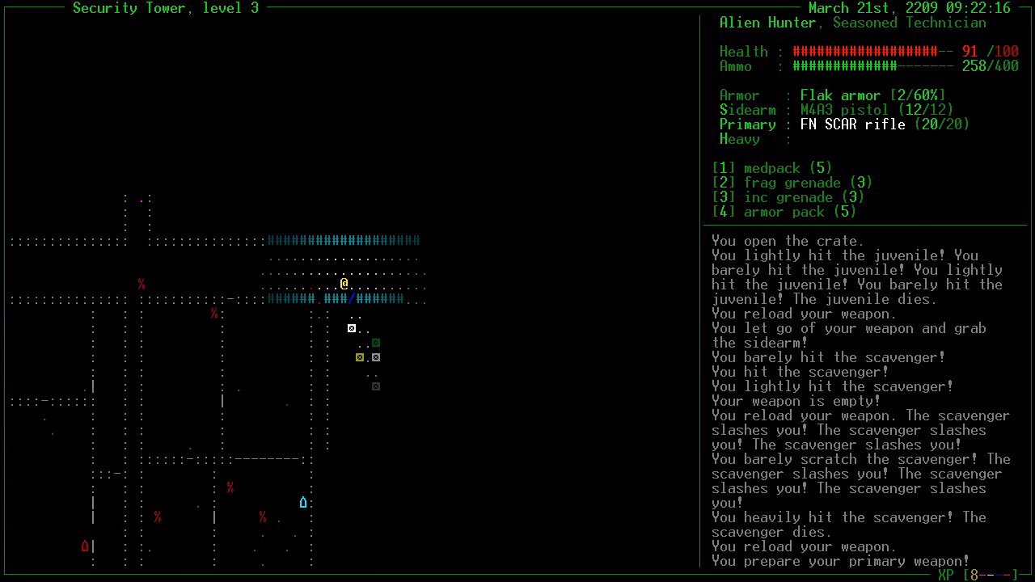
pyautogui.press('4')
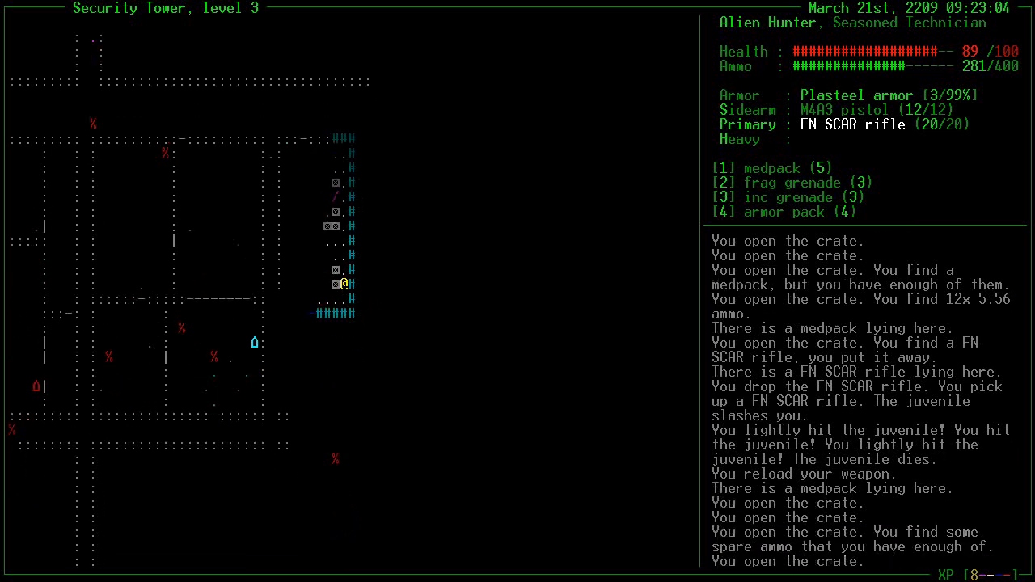
pyautogui.press('down')
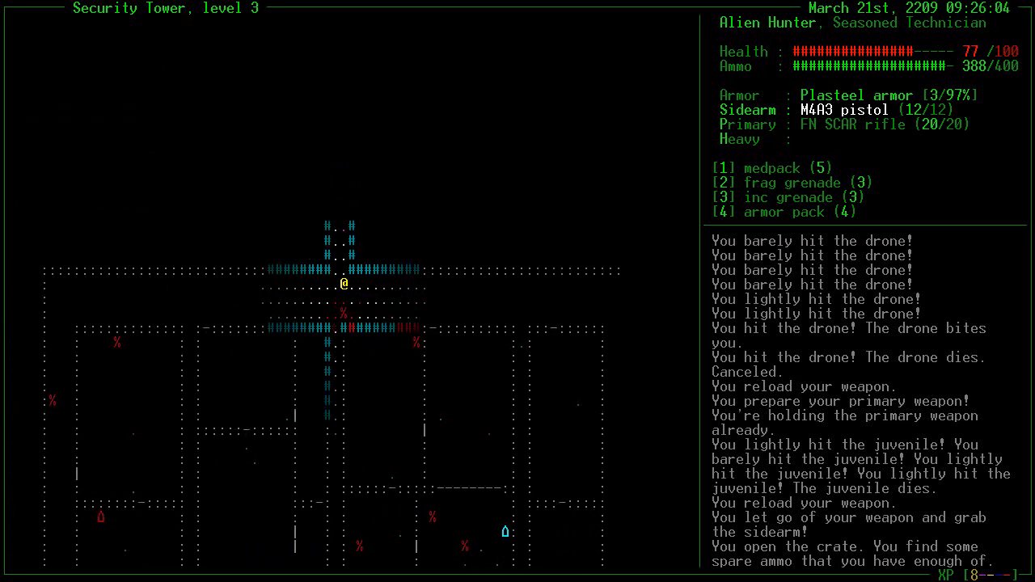
# Enter Military Tower level 3, find the door needs military keys, and return to Security Tower level 3
pyautogui.press('Up')
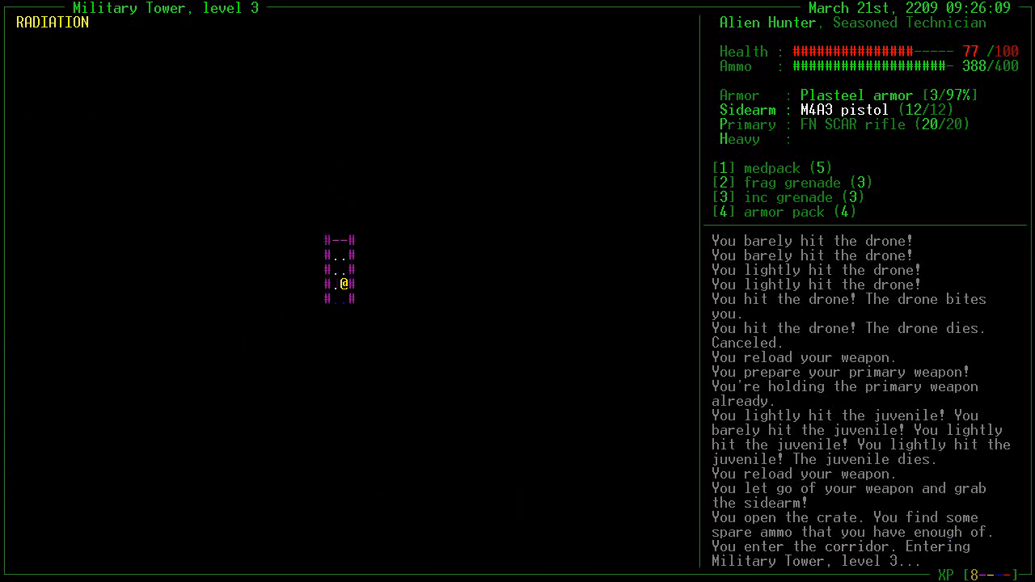
pyautogui.press('Up')
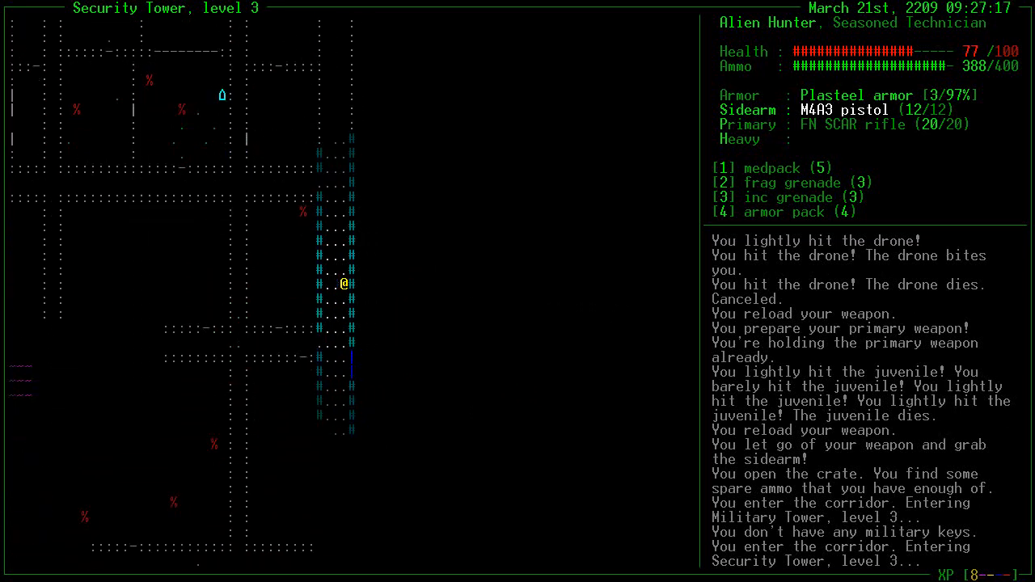
# Advance through Main Tower level 3, firing and reloading against warriors, scavengers and a drone
pyautogui.press('up')
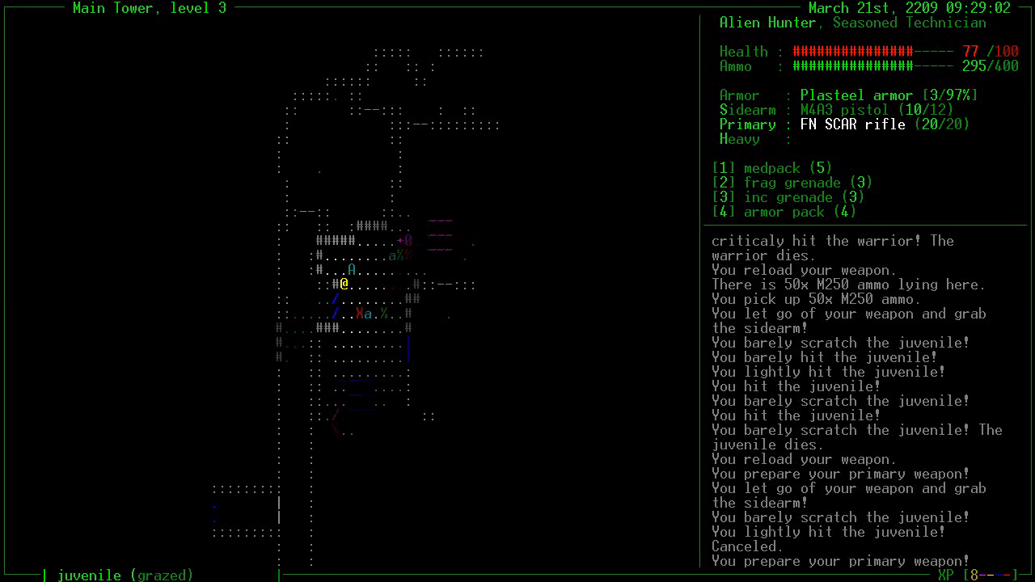
pyautogui.press('f')
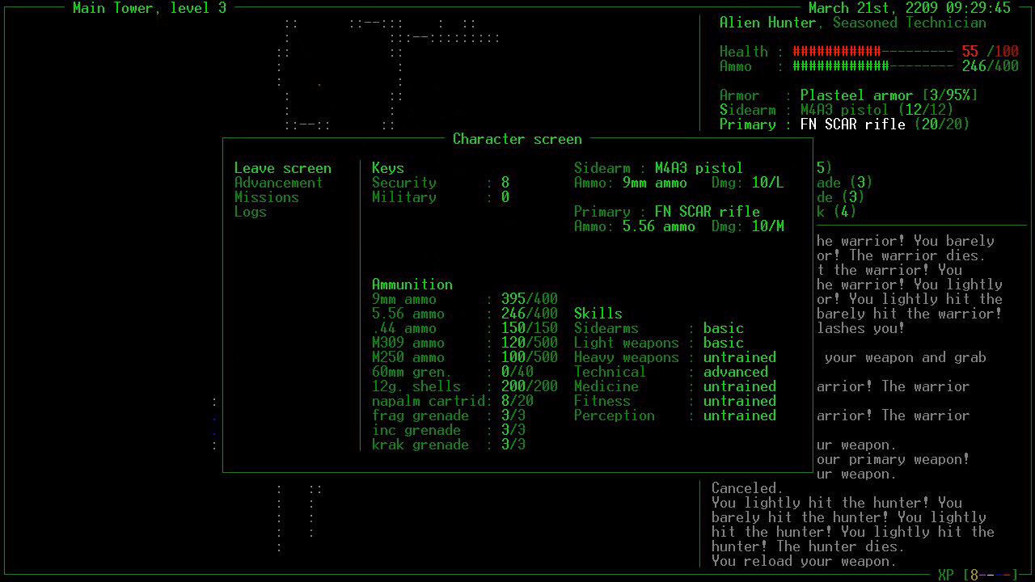
pyautogui.press('Escape')
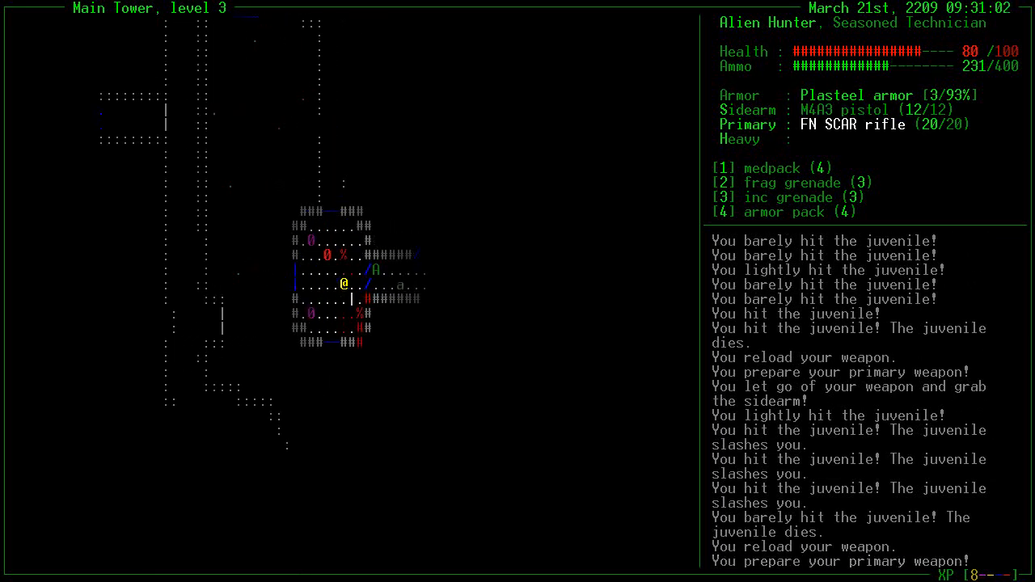
pyautogui.click(343, 283)
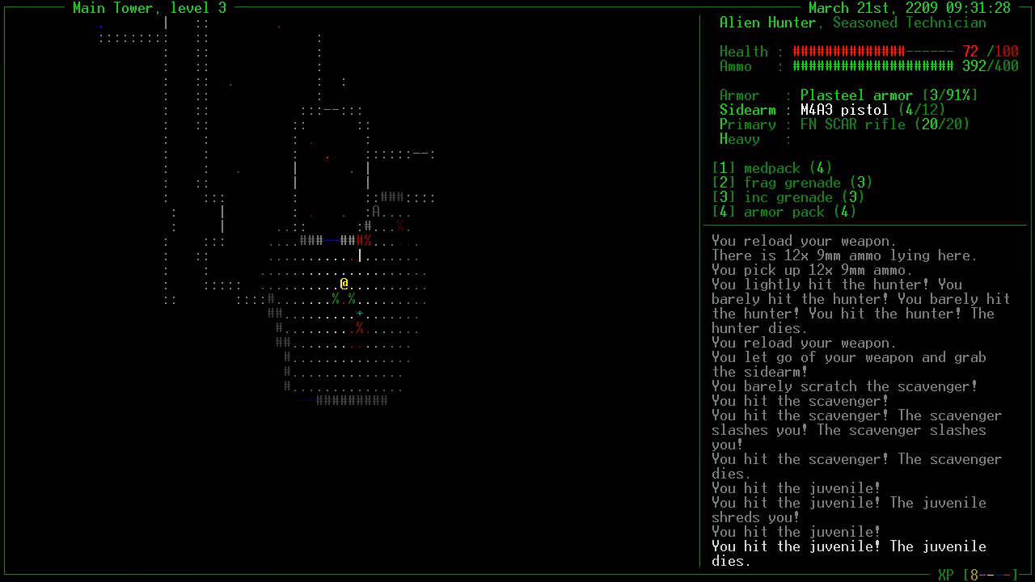
pyautogui.press('r')
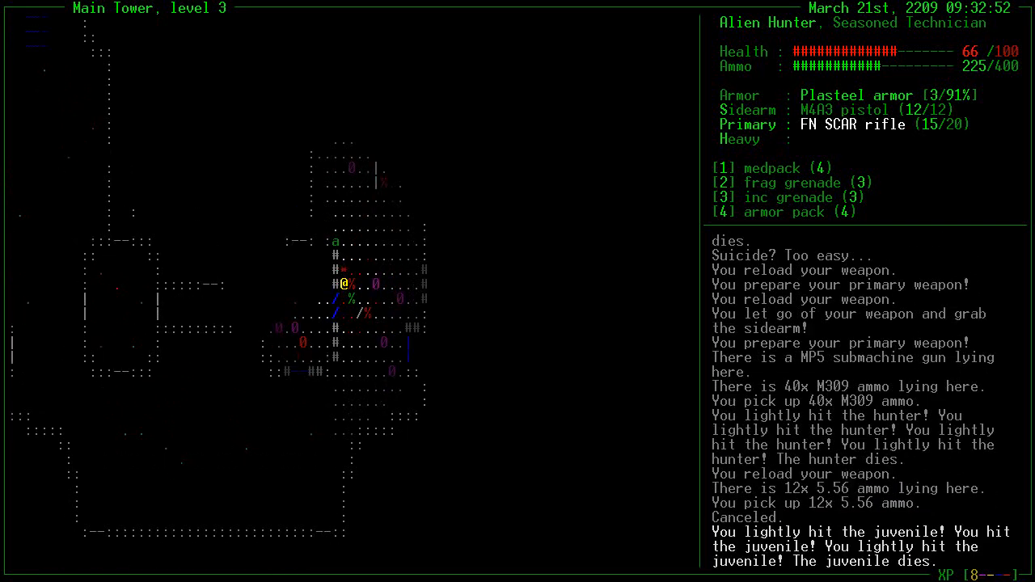
pyautogui.press('r')
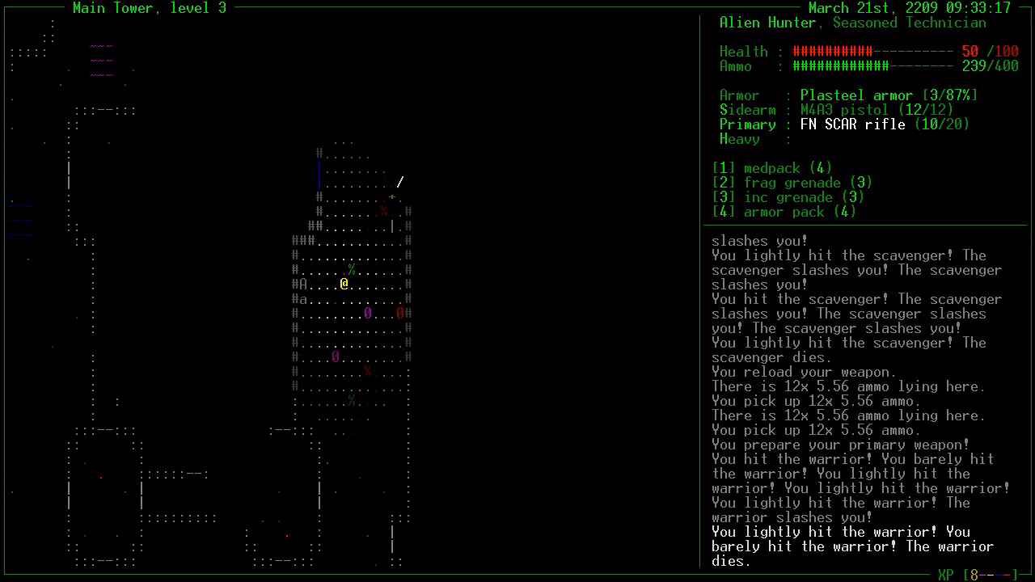
# Pick up 9mm and 5.56 ammo, use a medpack, and review the character screen
pyautogui.press('Escape')
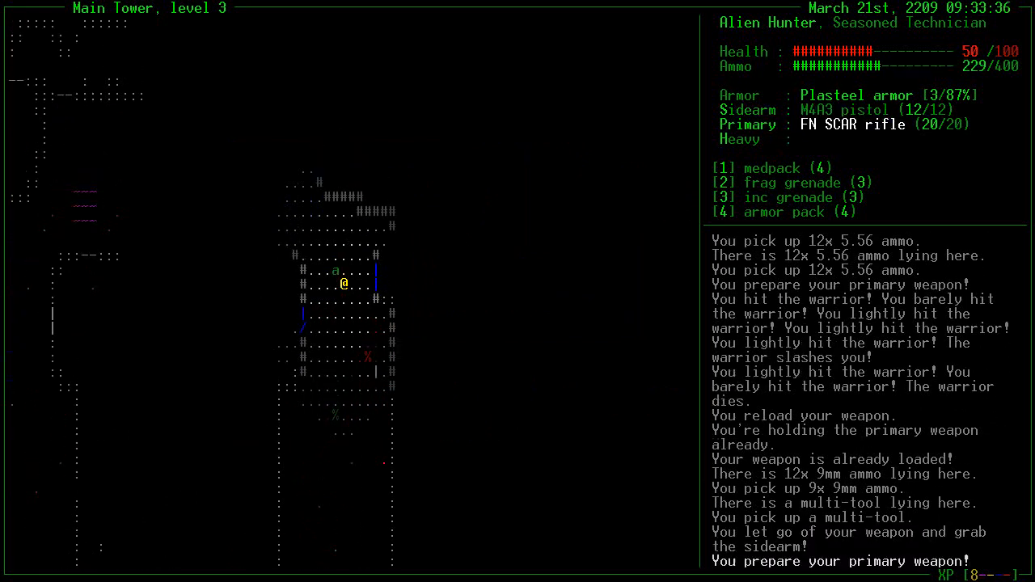
pyautogui.press('Escape')
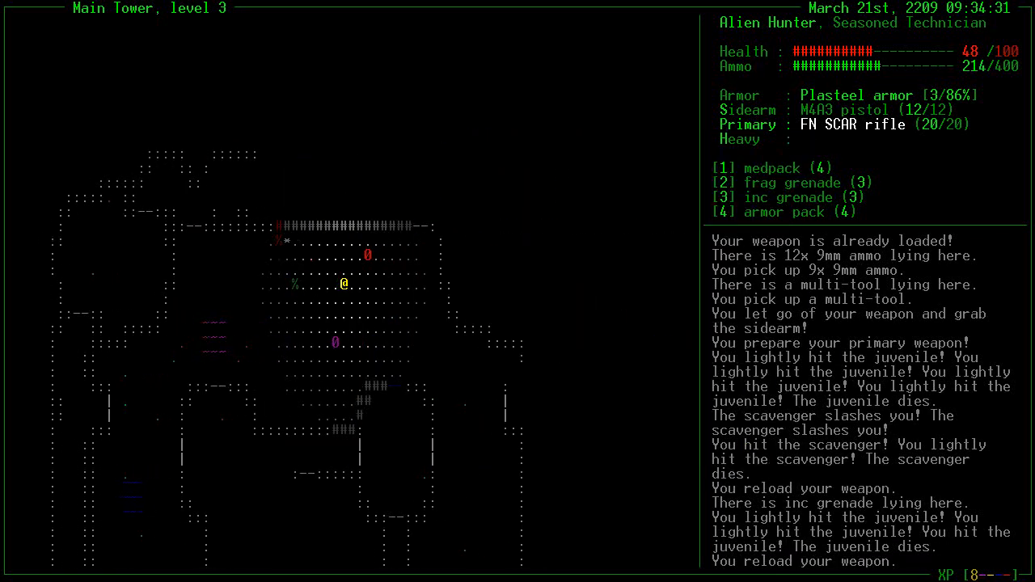
pyautogui.press('1')
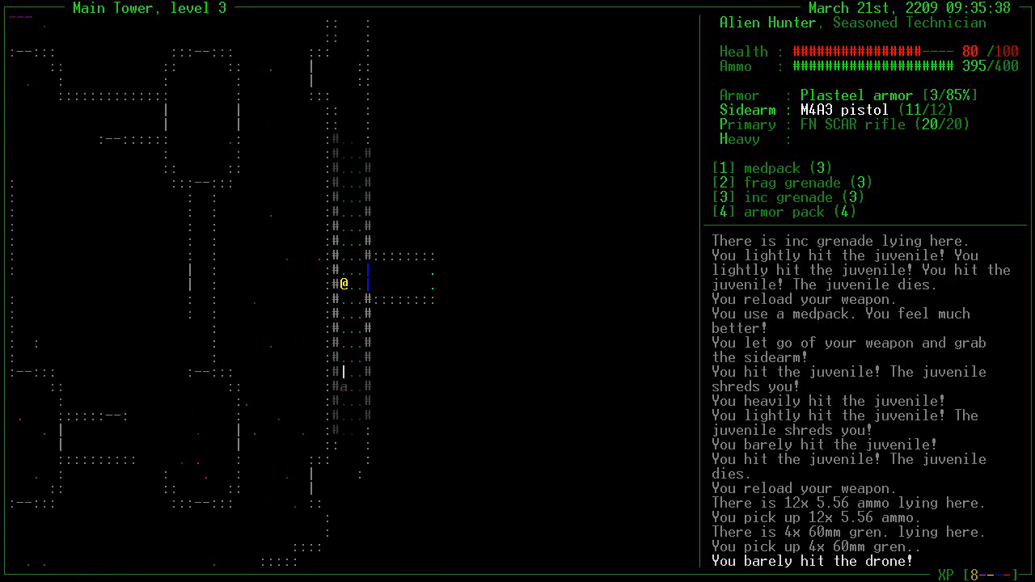
pyautogui.press('Escape')
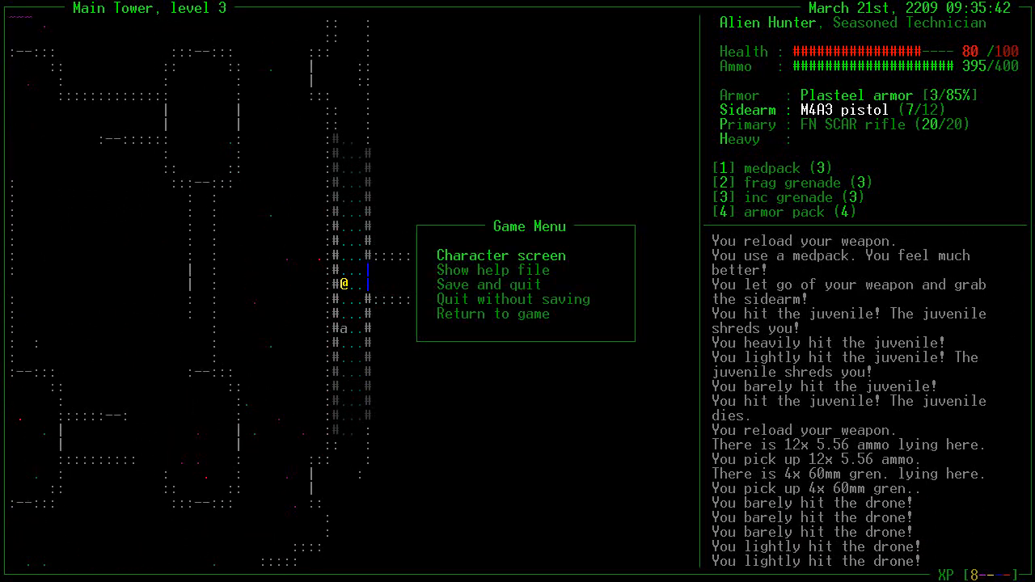
pyautogui.click(502, 256)
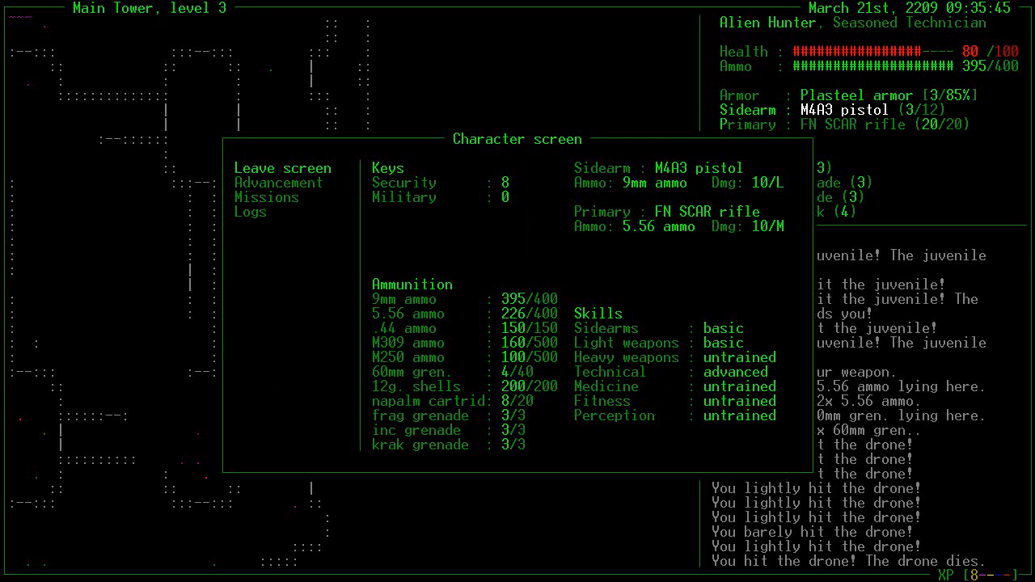
pyautogui.press('Escape')
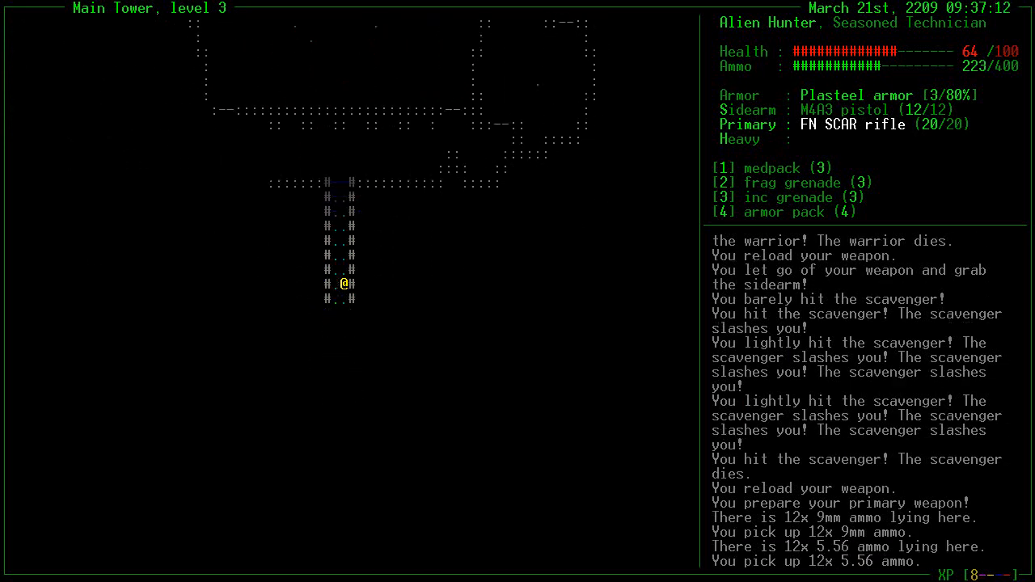
# Take the corridor to Medical Tower level 3, check the character screen, grab the security key and reach the elevator
pyautogui.press('Down')
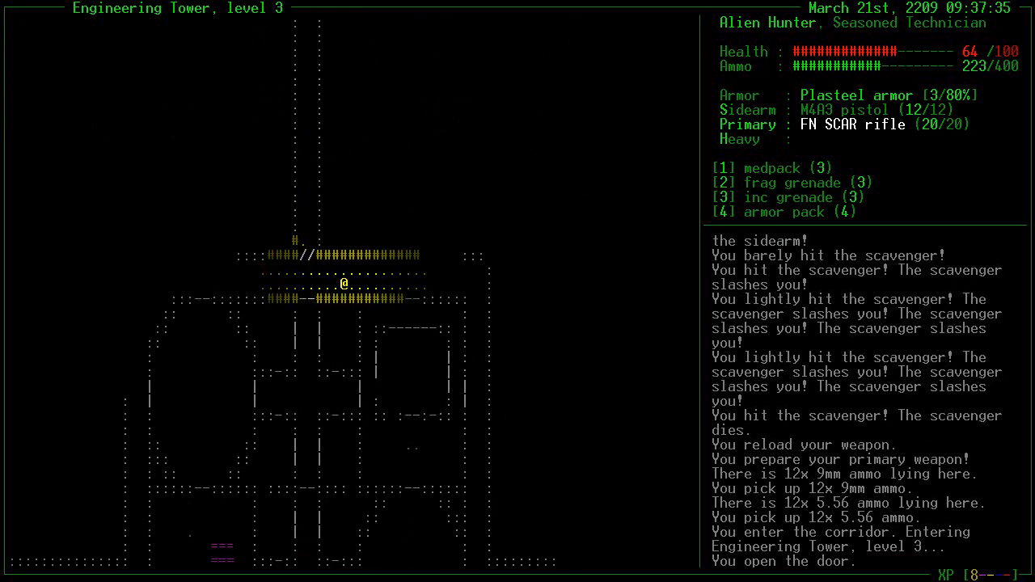
pyautogui.press('Right')
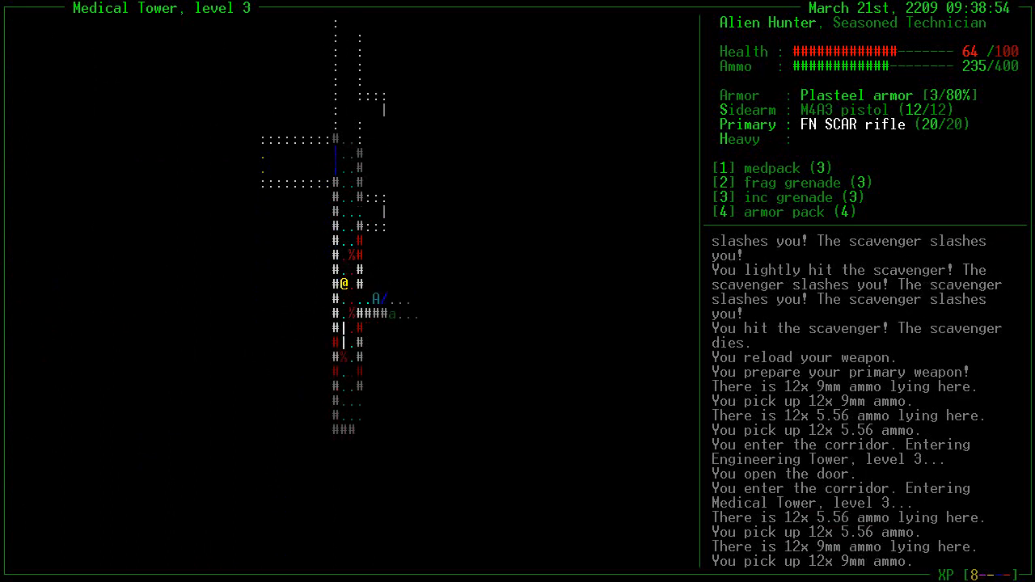
pyautogui.press('escape')
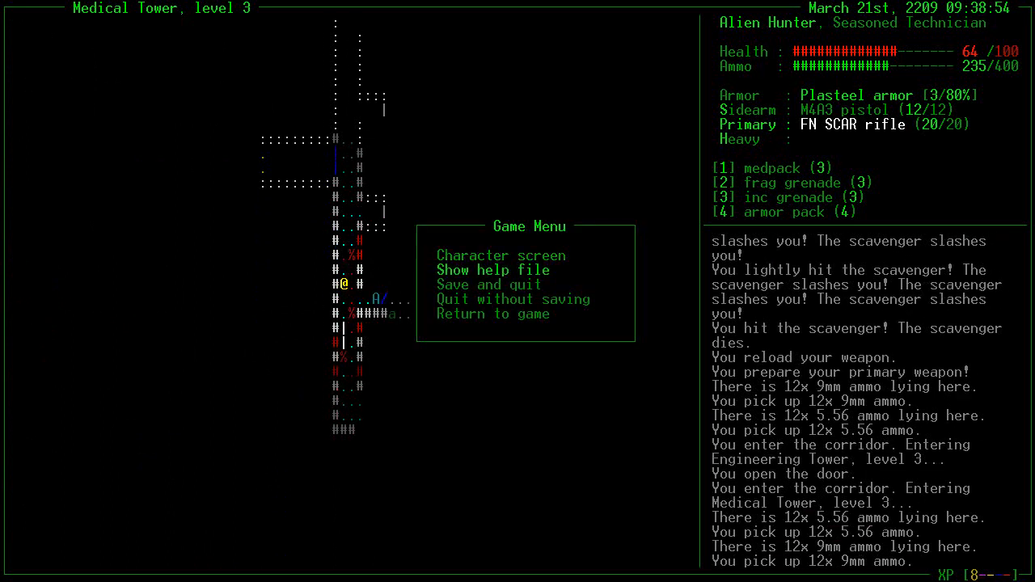
pyautogui.click(472, 256)
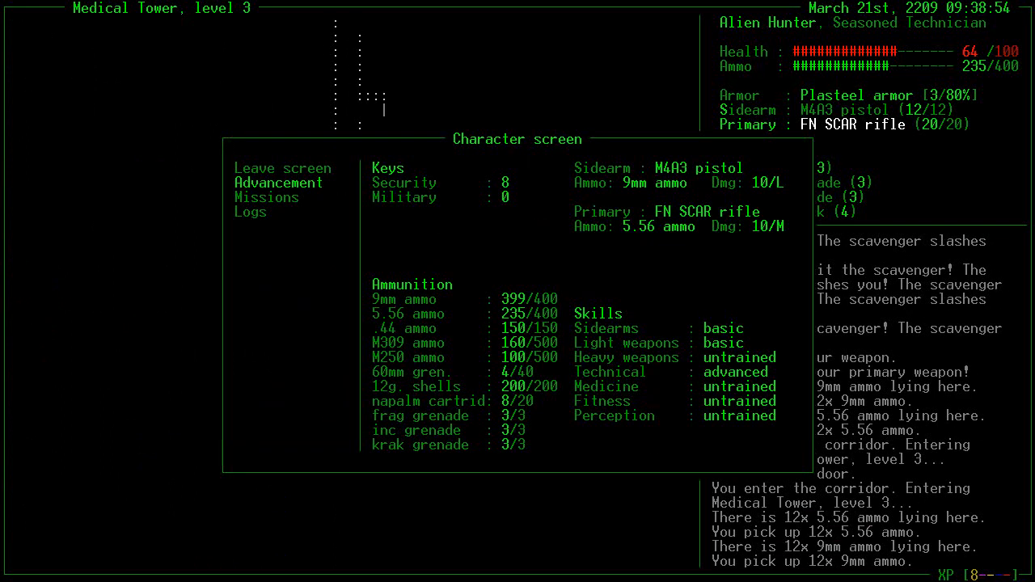
pyautogui.press('Escape')
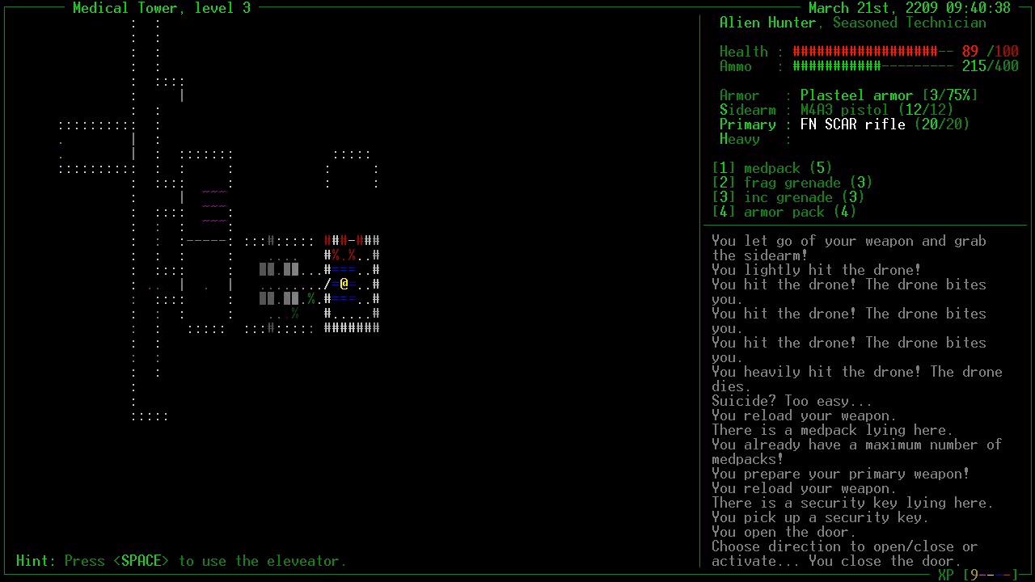
# Ride the elevator to Medical Tower level 4 and kill drones, warriors, a scavenger and a hunter, reloading between
pyautogui.press('space')
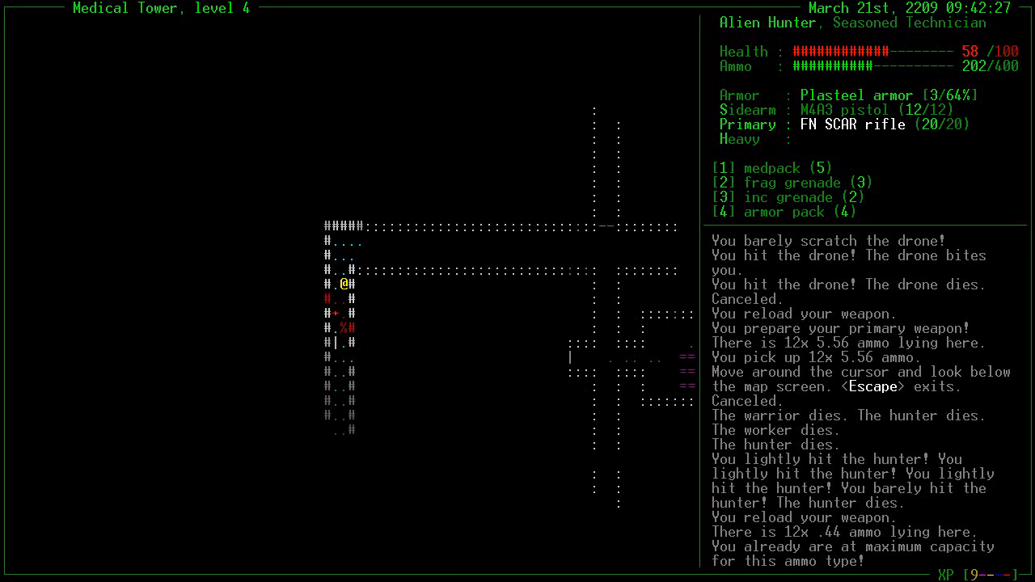
pyautogui.press('Down')
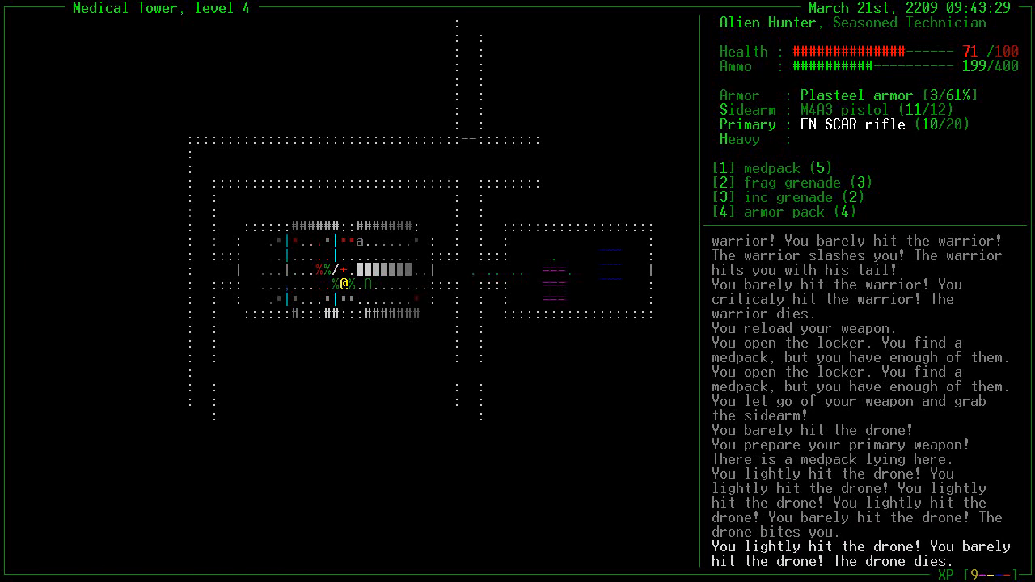
pyautogui.press('r')
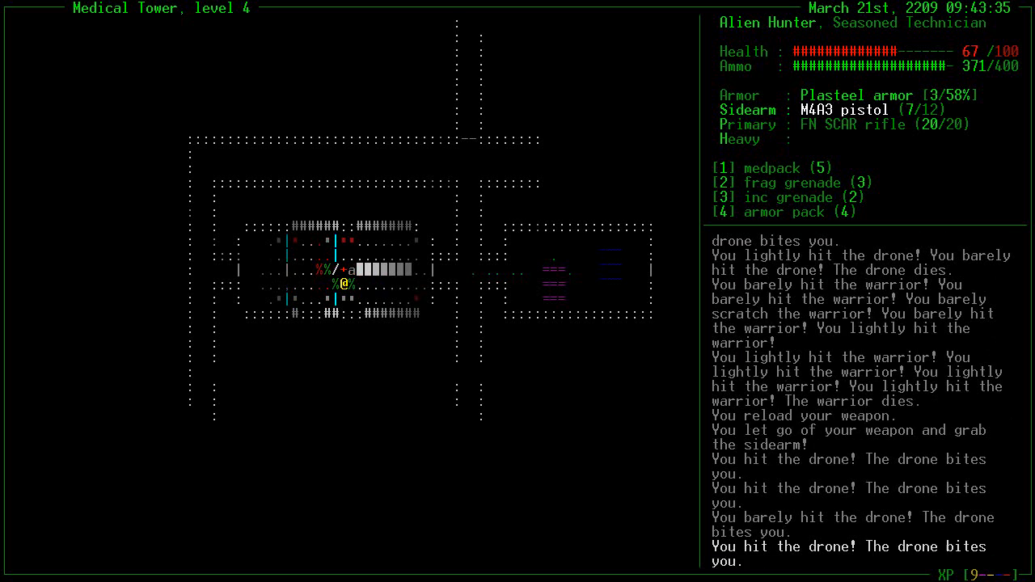
pyautogui.click(346, 284)
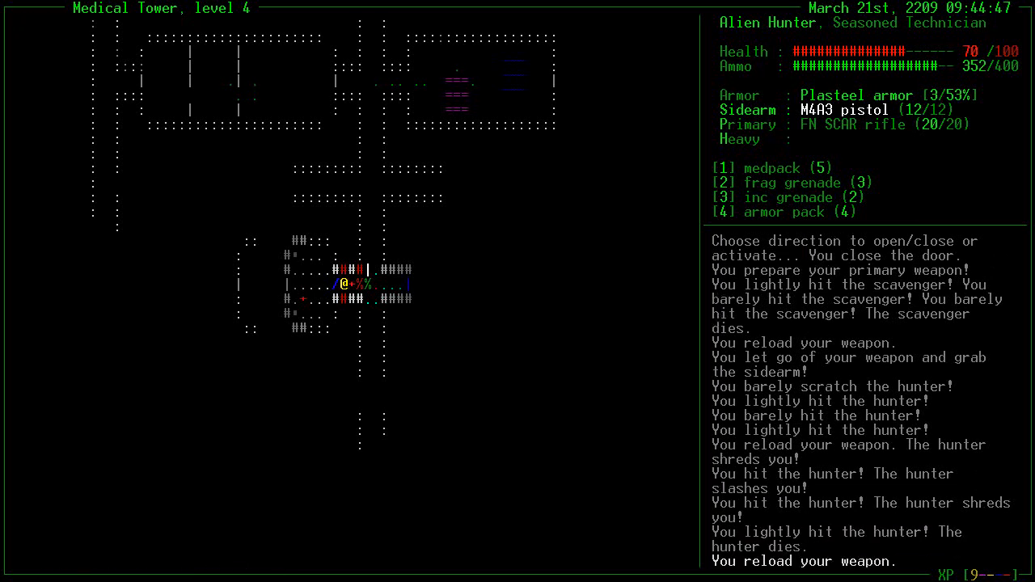
# Review skills on the character screen, then shoot the hunter dead, dropping to 41 health
pyautogui.press('down')
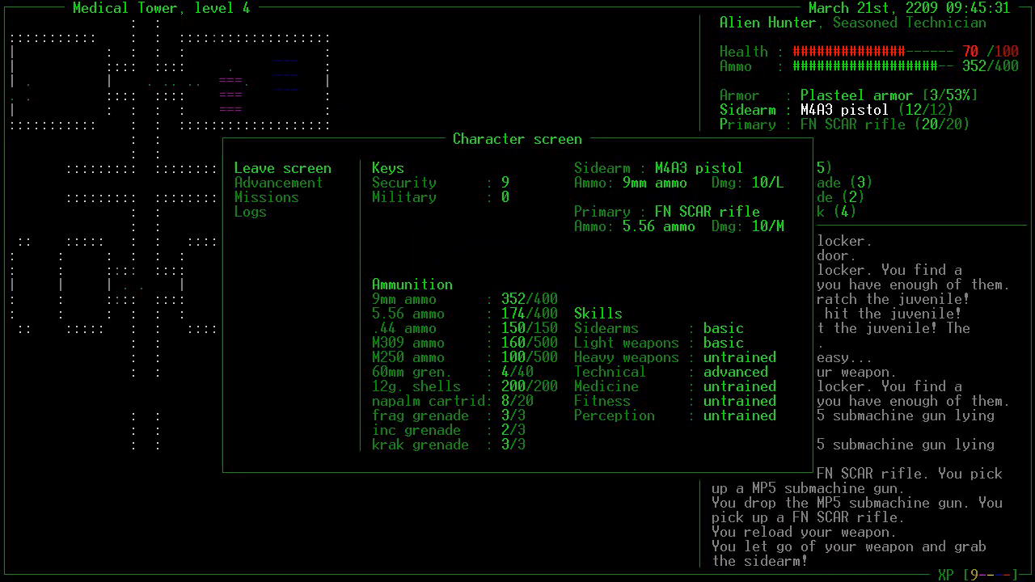
pyautogui.click(278, 181)
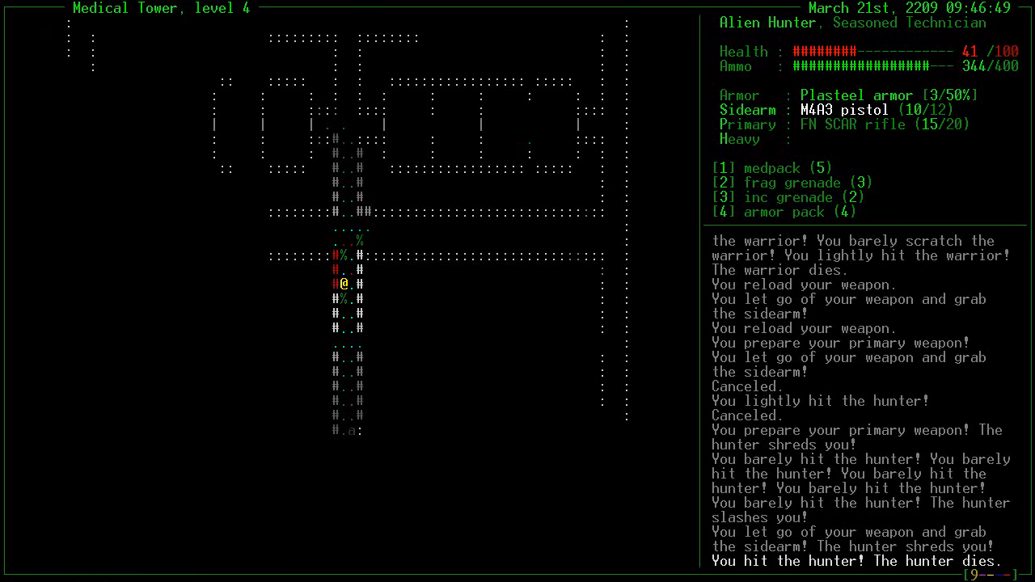
# Heal to 100 with a medpack and use the terminal to locate elevators and terminals
pyautogui.press('1')
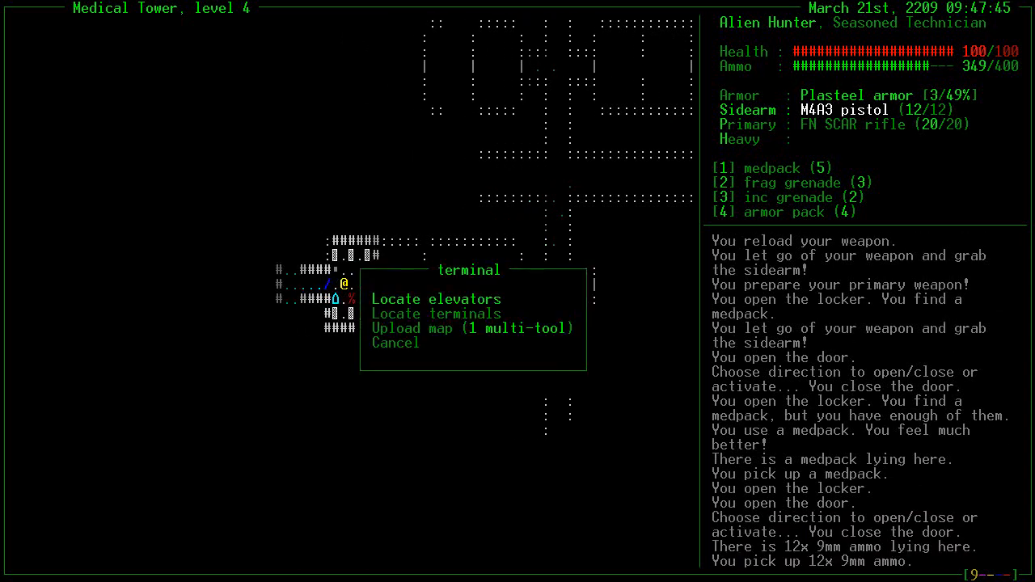
pyautogui.click(435, 298)
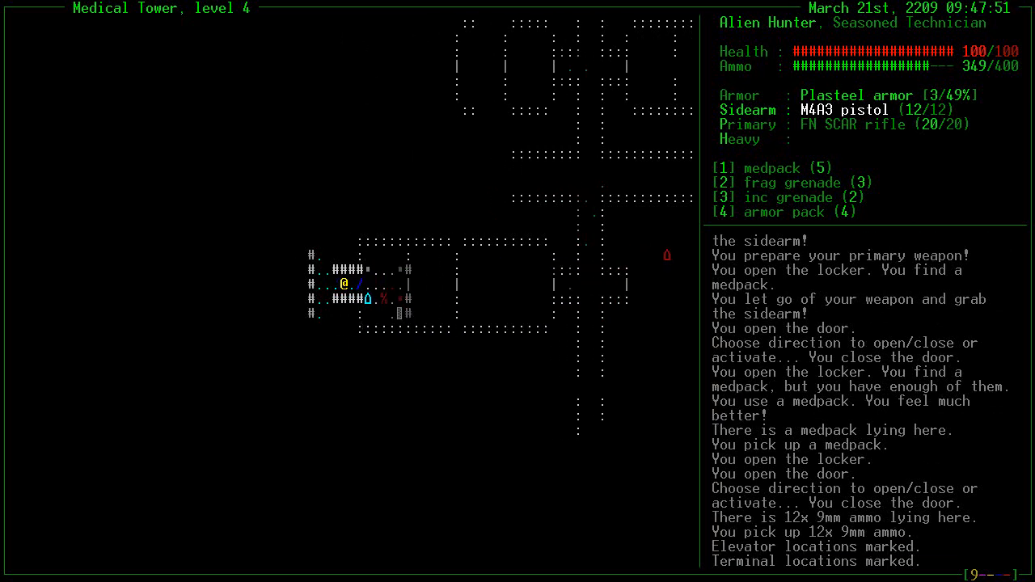
pyautogui.press('up')
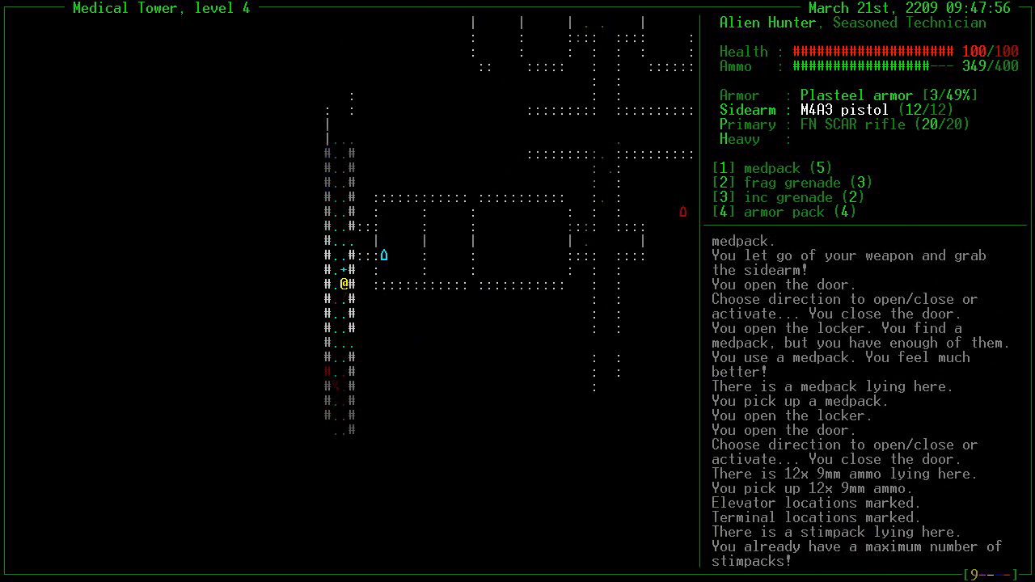
# Advance through level 4 rooms, kill the scavenger, grab 5.56 ammo and find the terminal broken
pyautogui.press('up')
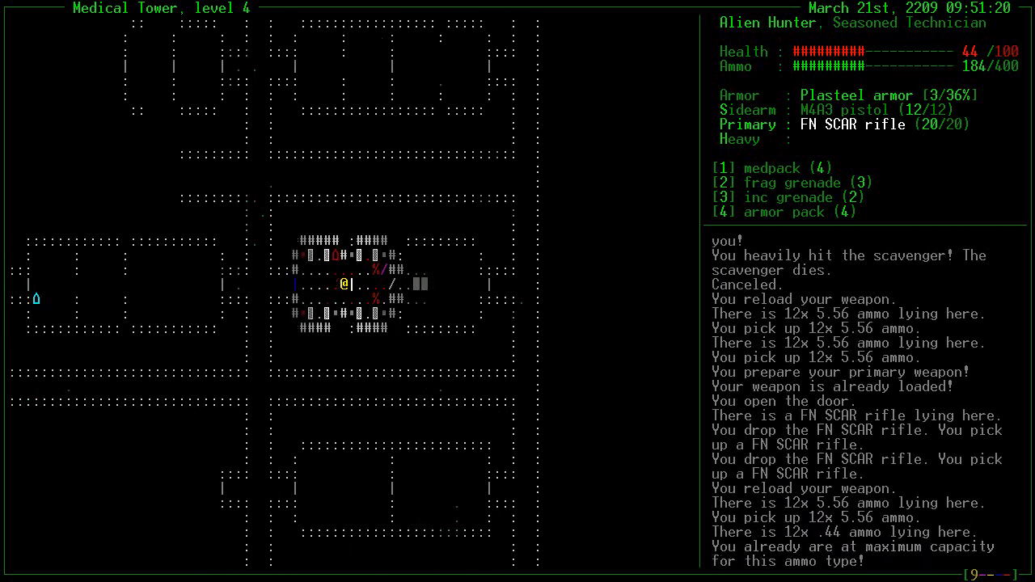
pyautogui.press('up')
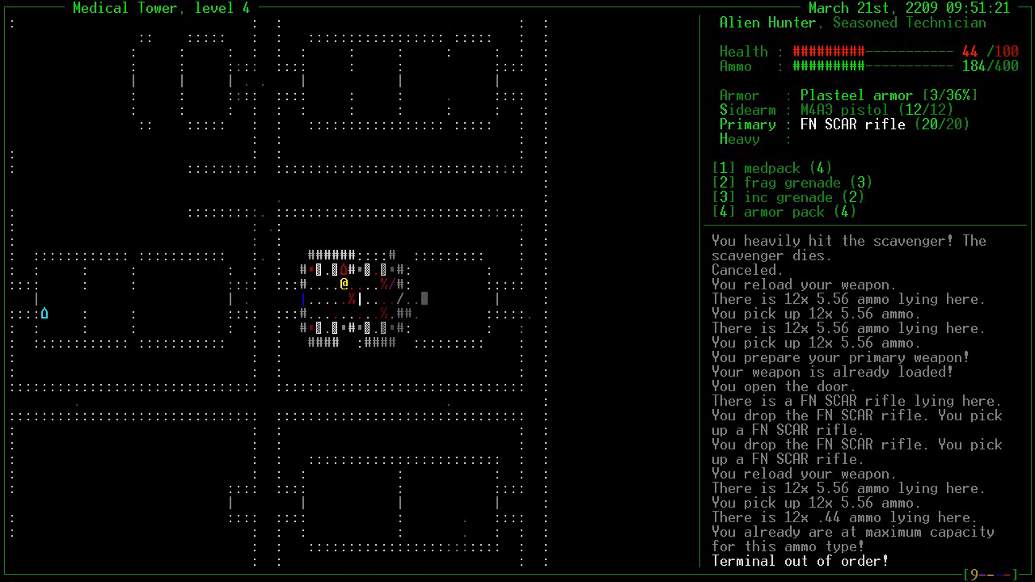